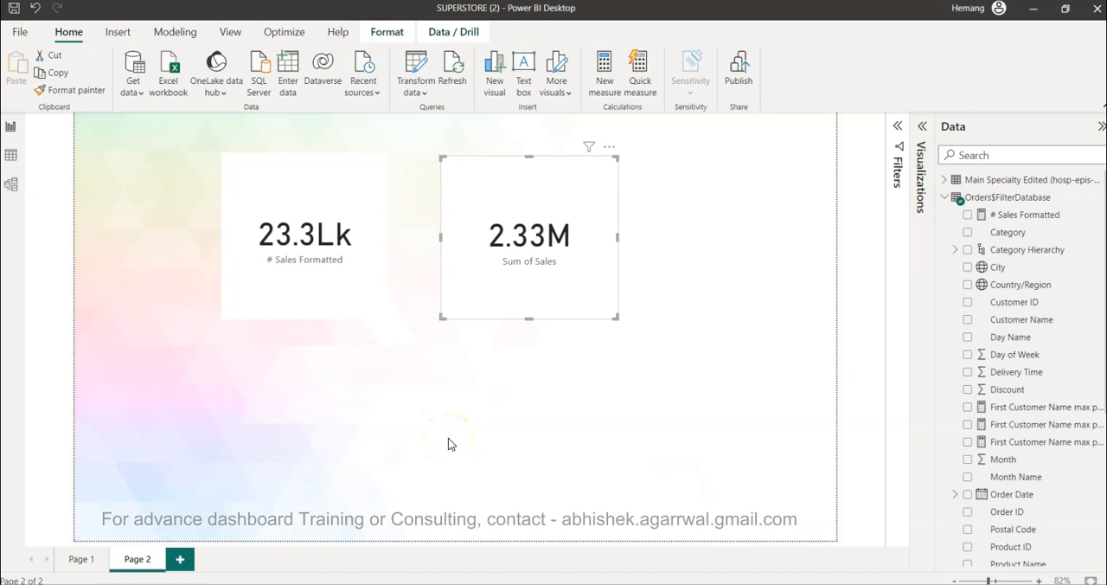
pyautogui.moveTo(531, 281)
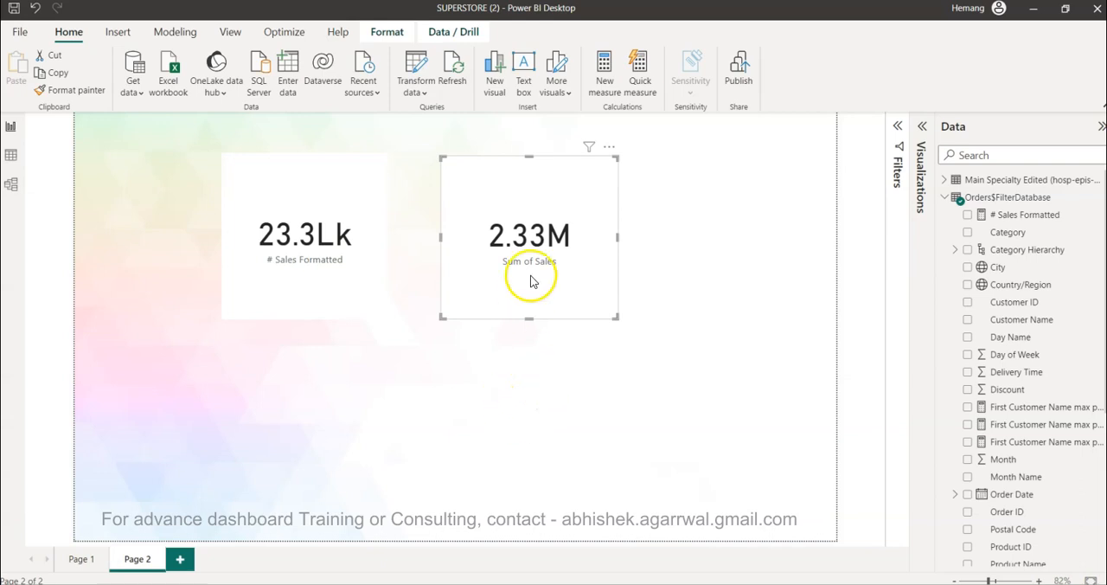
pyautogui.moveTo(559, 287)
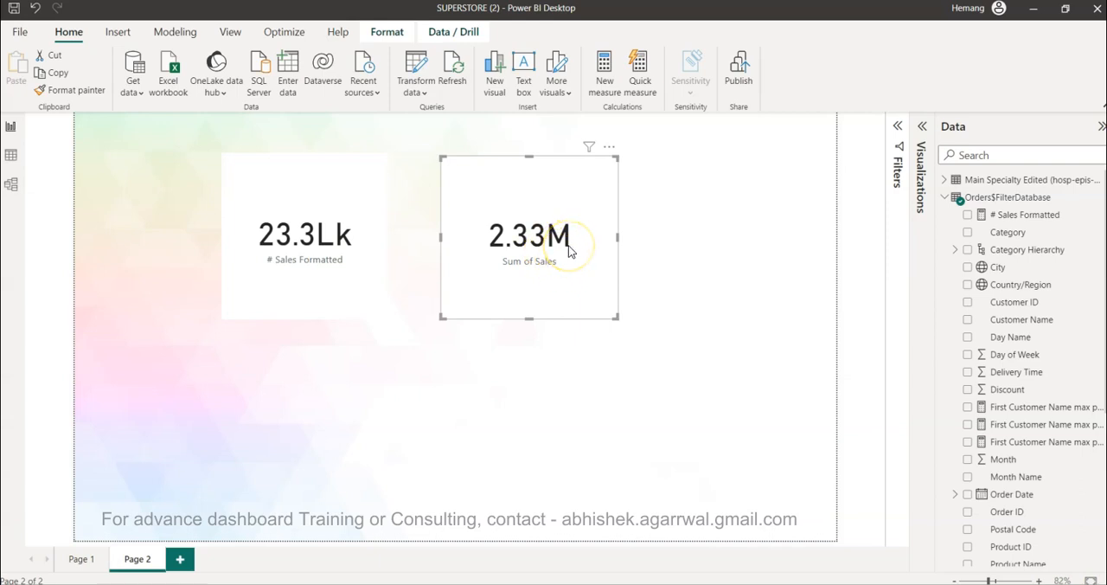
pyautogui.moveTo(571, 251)
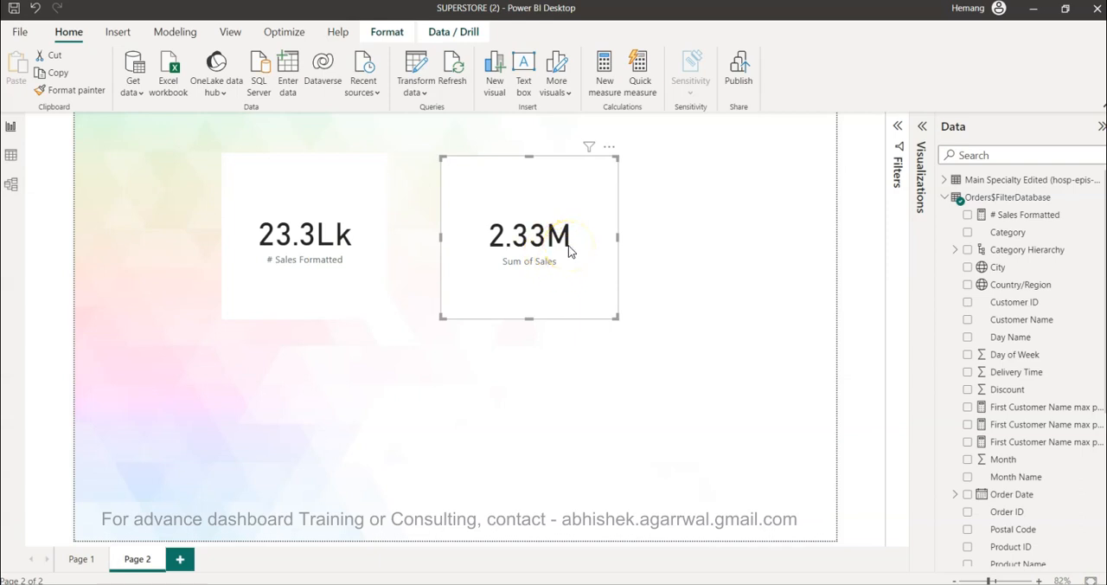
# - Review the existing # Sales Formatted card (23.3Lk) alongside the tutorial list
pyautogui.click(311, 246)
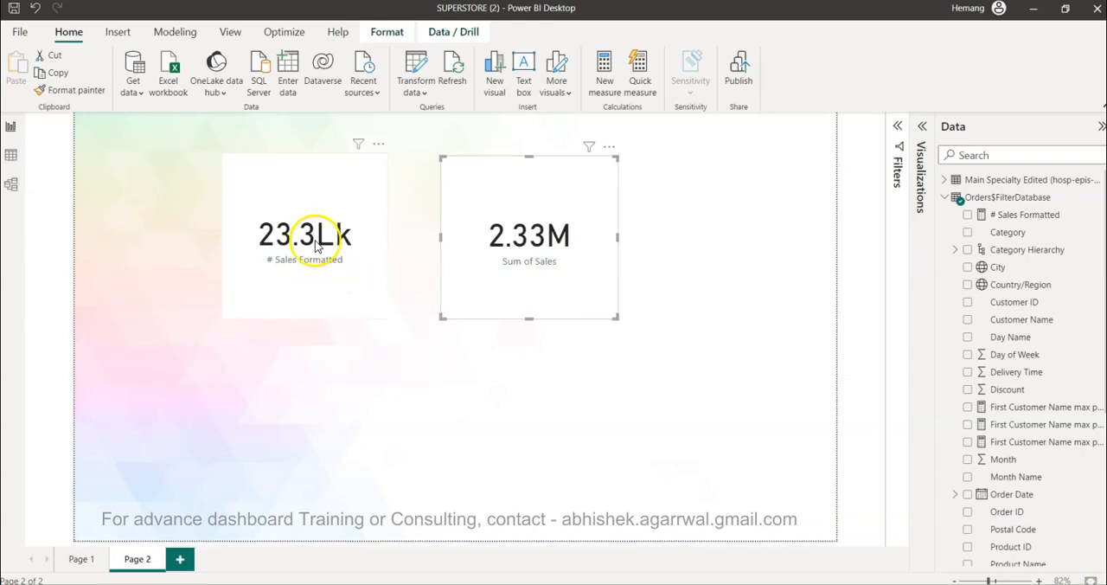
pyautogui.click(315, 244)
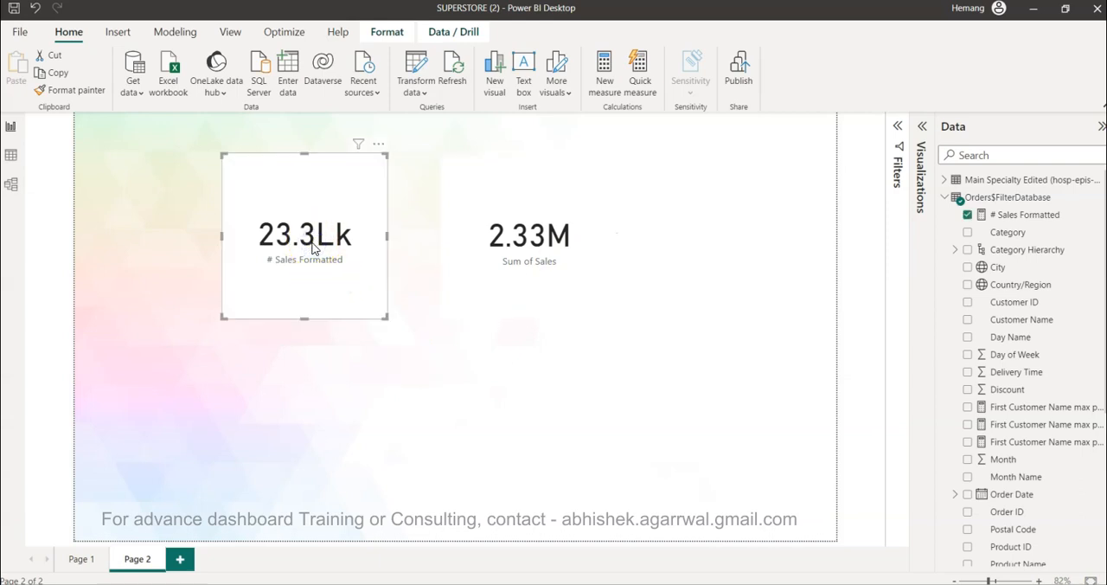
pyautogui.click(337, 240)
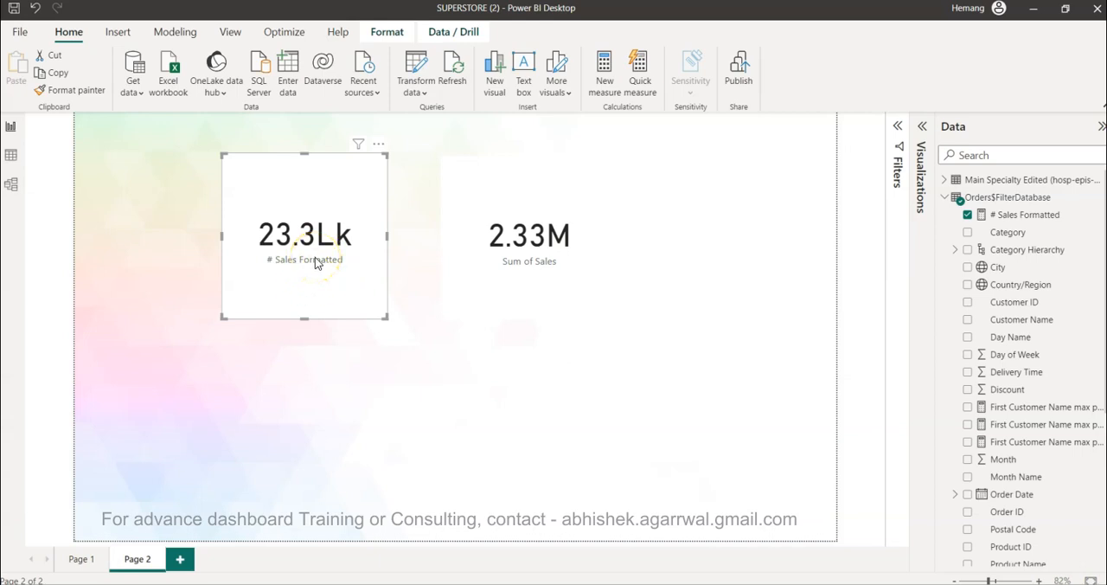
pyautogui.click(530, 235)
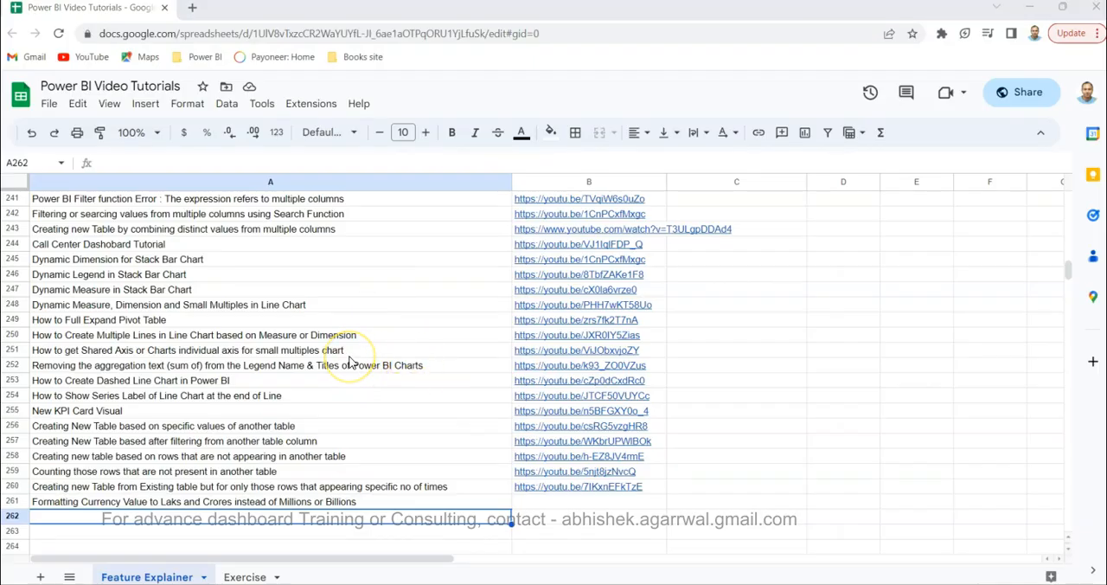
pyautogui.moveTo(367, 11)
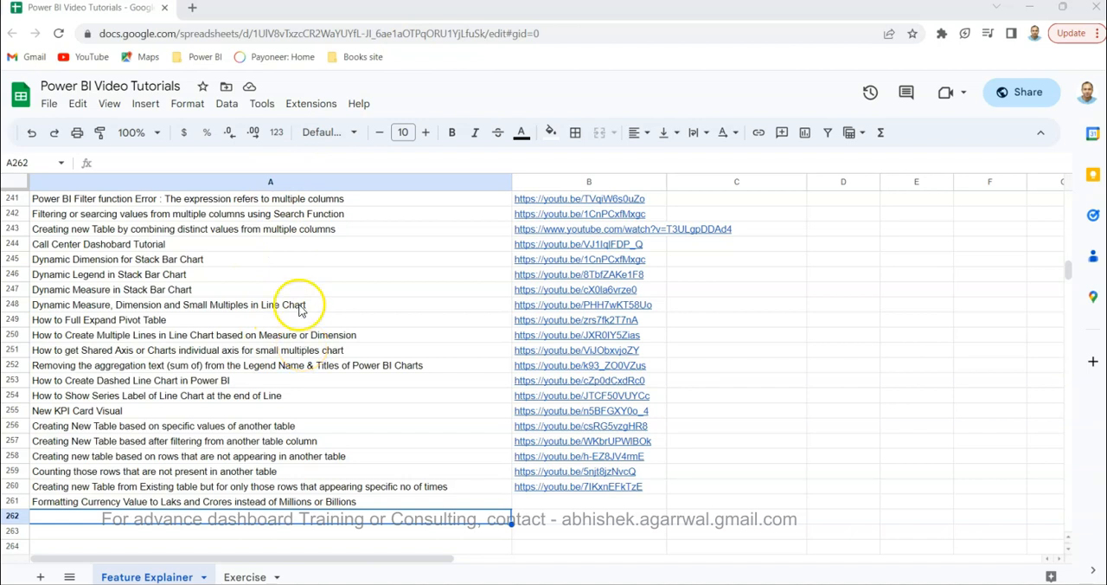
pyautogui.moveTo(294, 335)
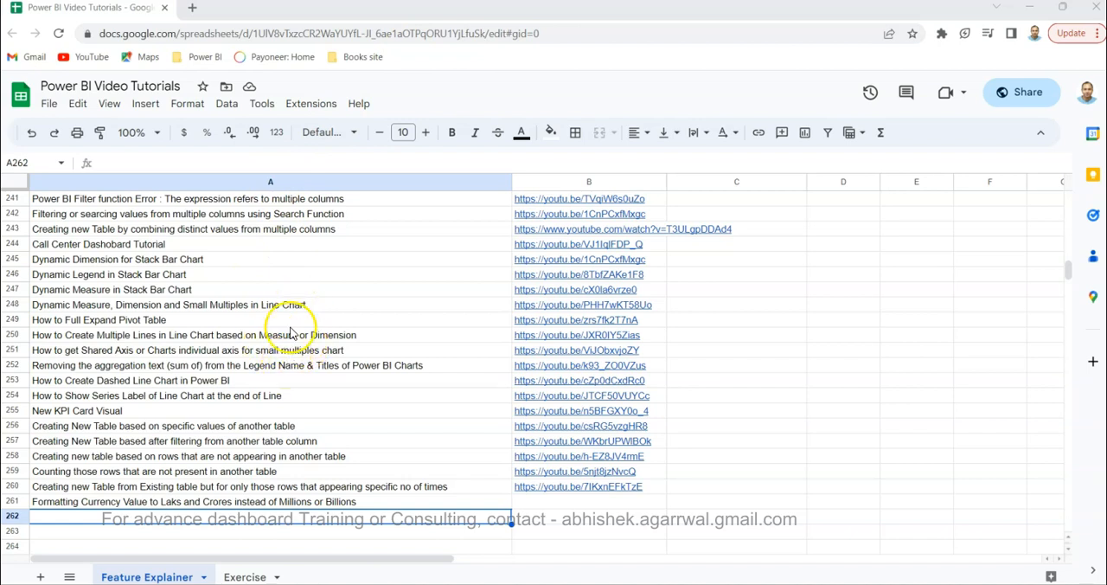
pyautogui.moveTo(346, 299)
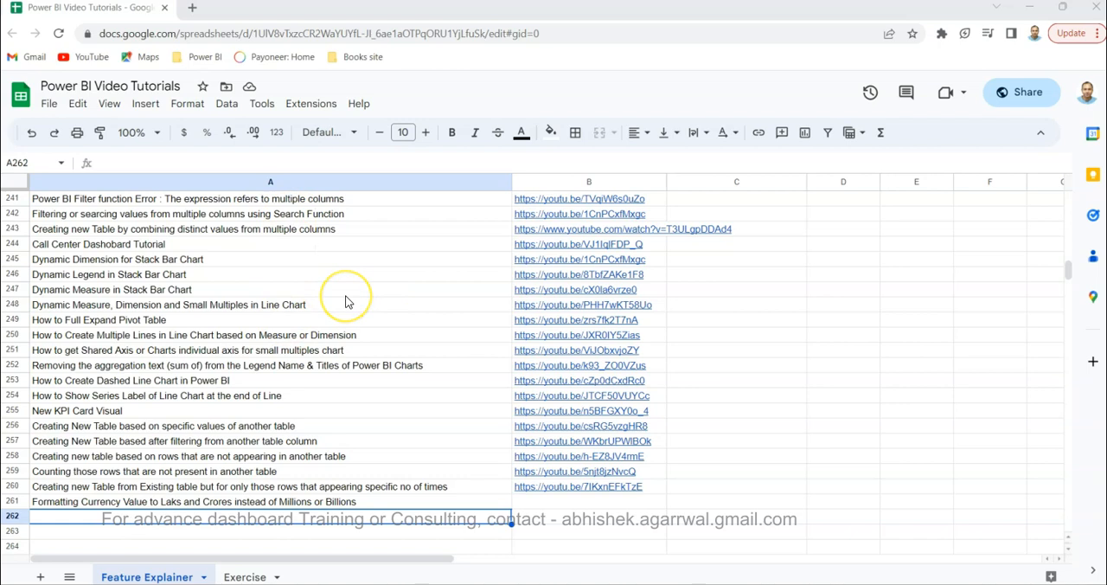
pyautogui.moveTo(626, 182)
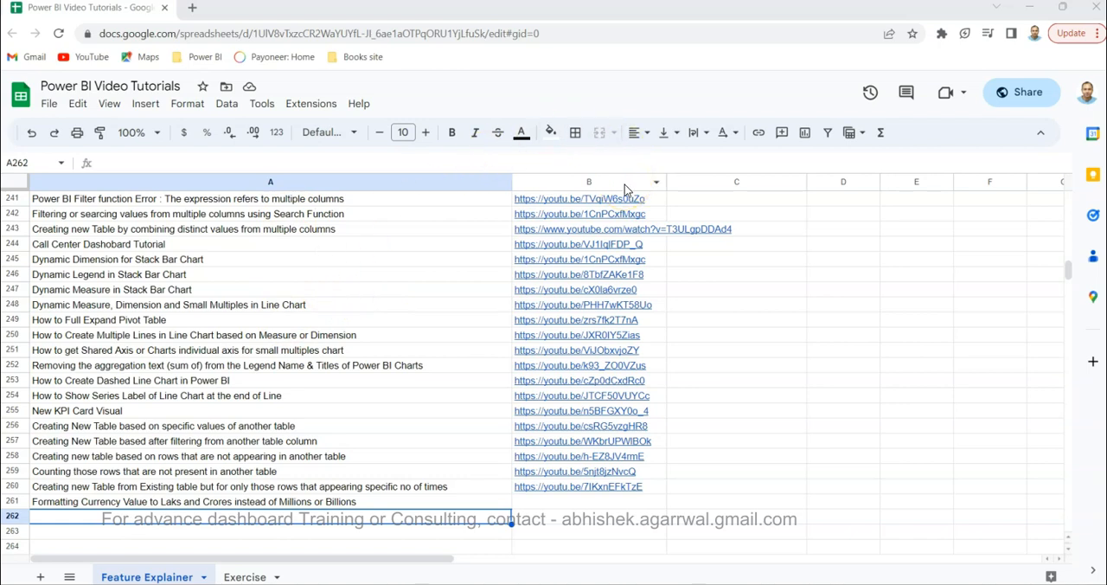
pyautogui.moveTo(277, 323)
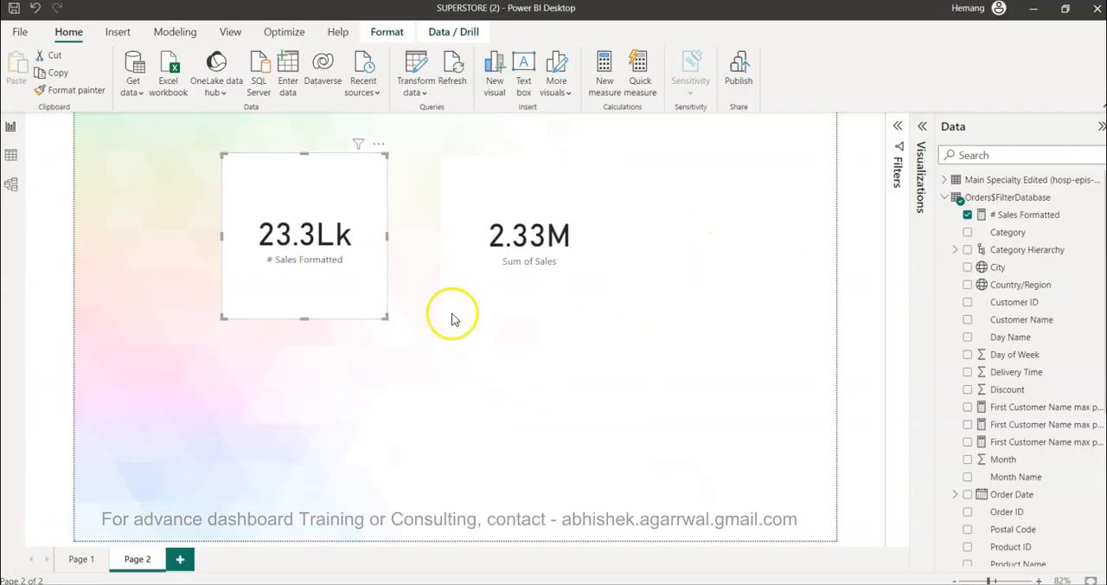
# - Deselect the visuals and select the Orders$FilterDatabase table in the Data pane
pyautogui.click(530, 235)
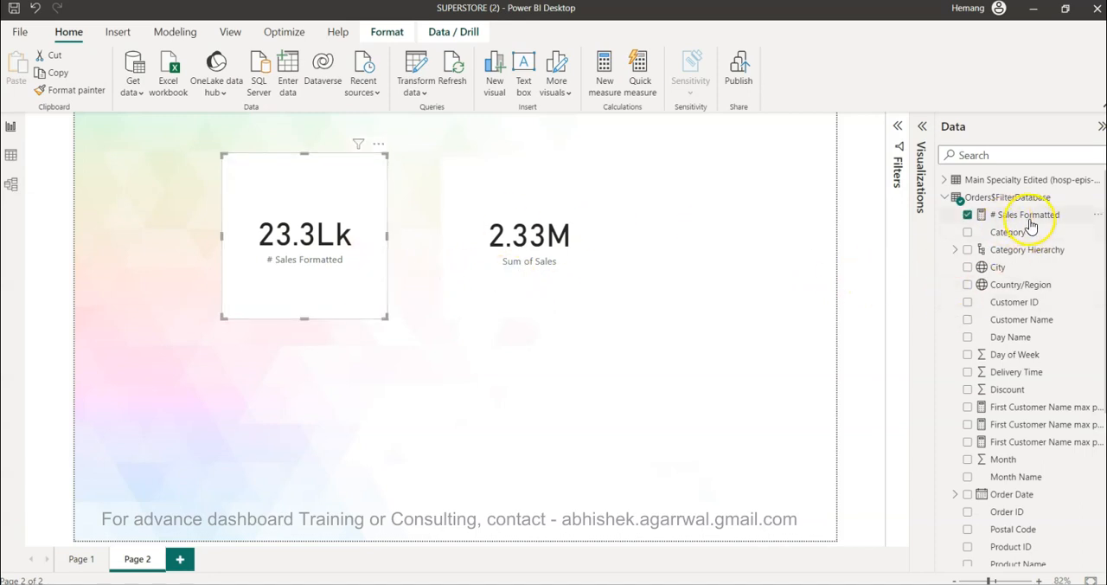
pyautogui.moveTo(1025, 222)
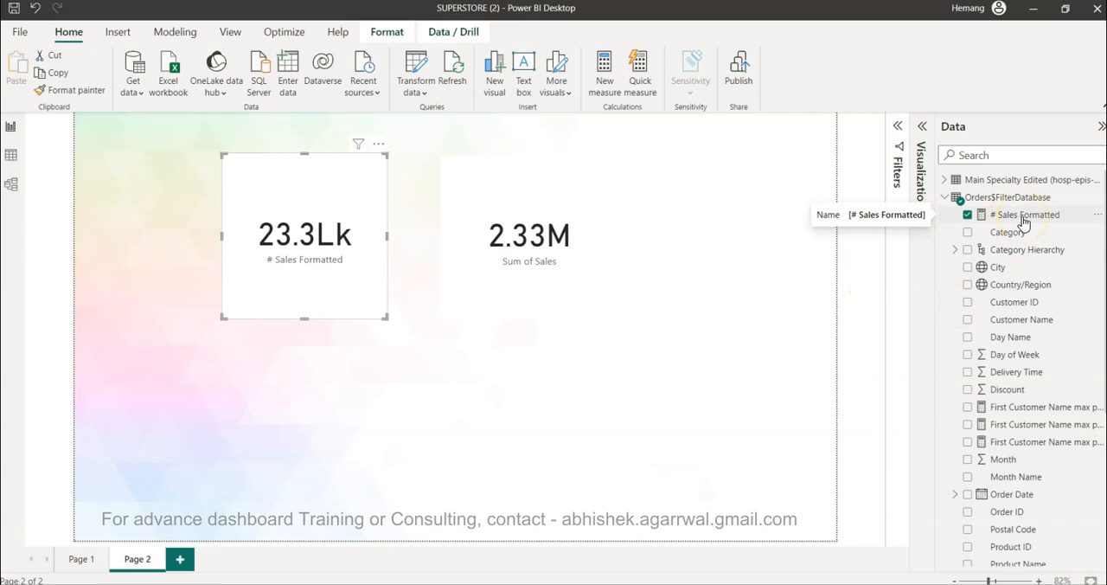
pyautogui.moveTo(1003, 228)
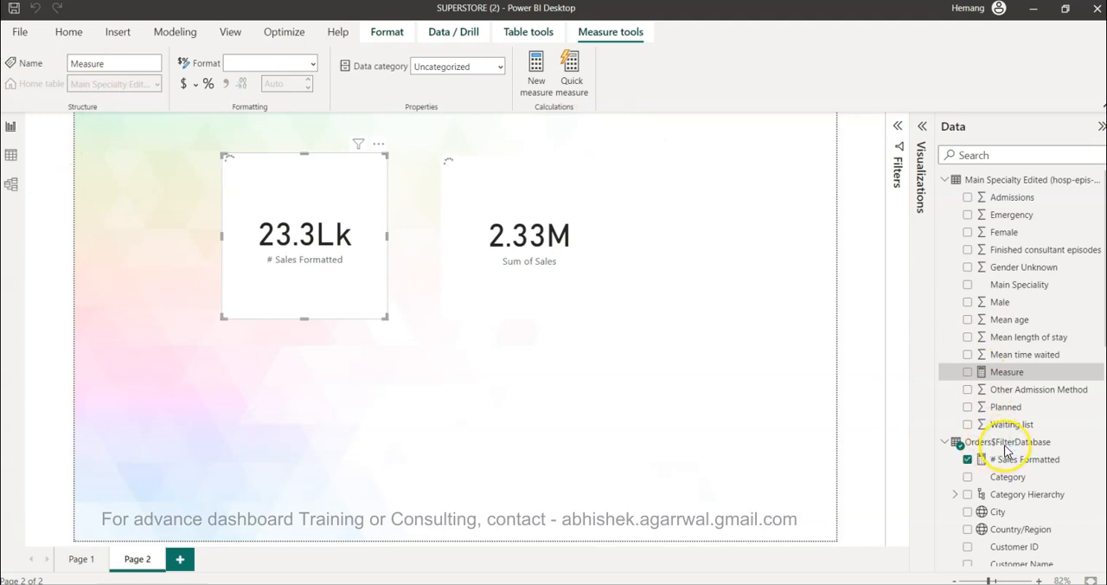
pyautogui.click(1004, 441)
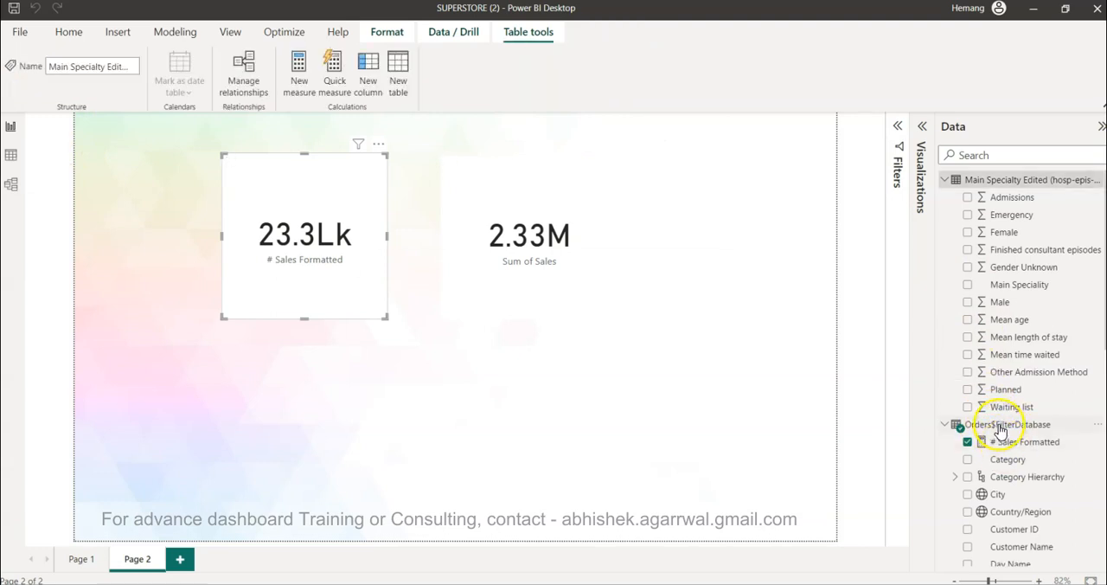
pyautogui.click(1007, 423)
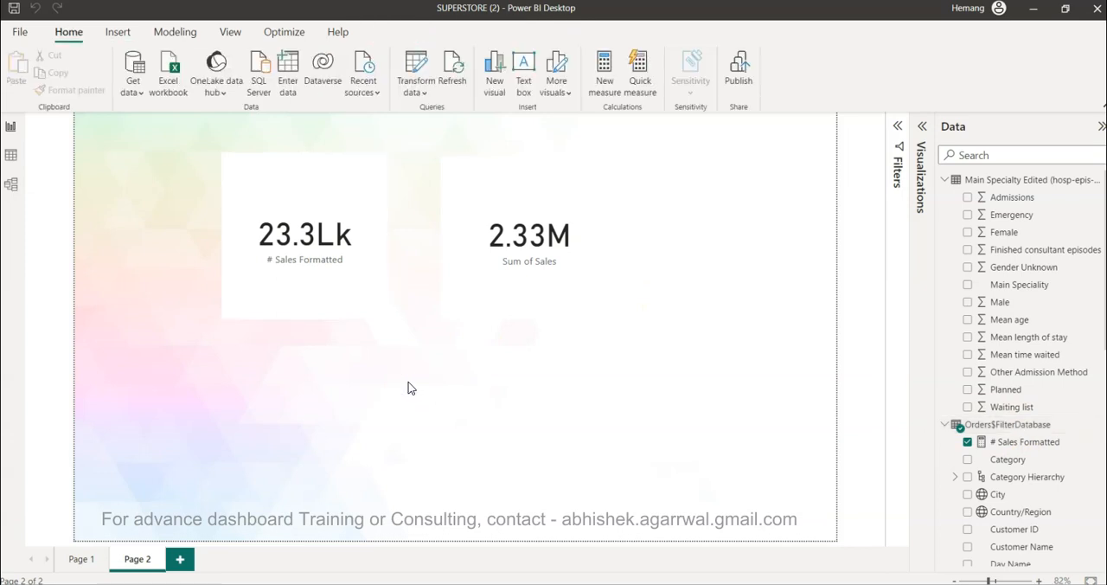
pyautogui.click(989, 424)
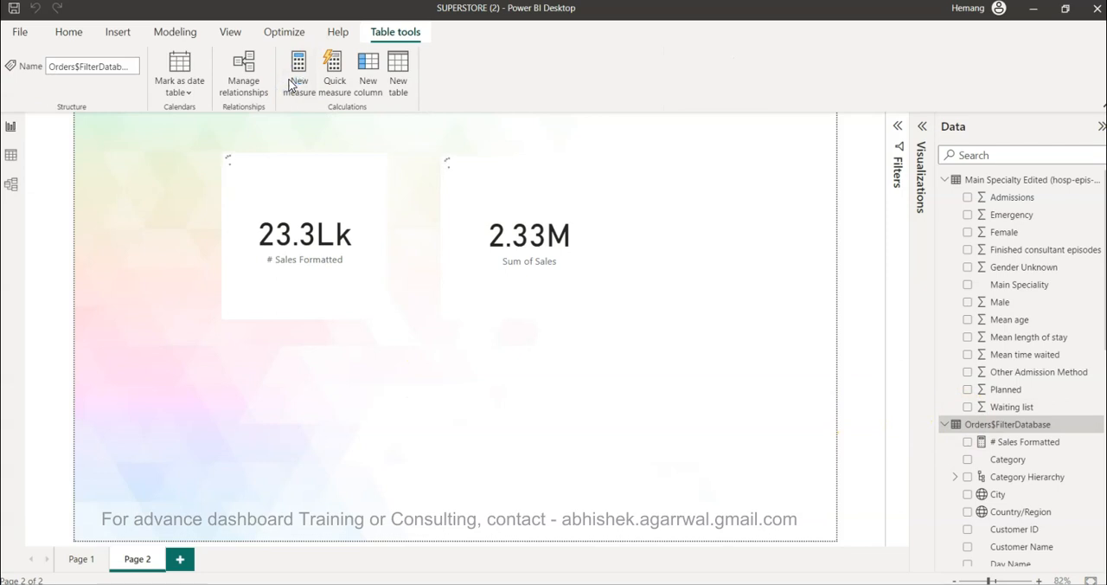
# - Start a new measure named 'Formatting Indian Currency' with a comment line
pyautogui.click(297, 70)
pyautogui.write('#')
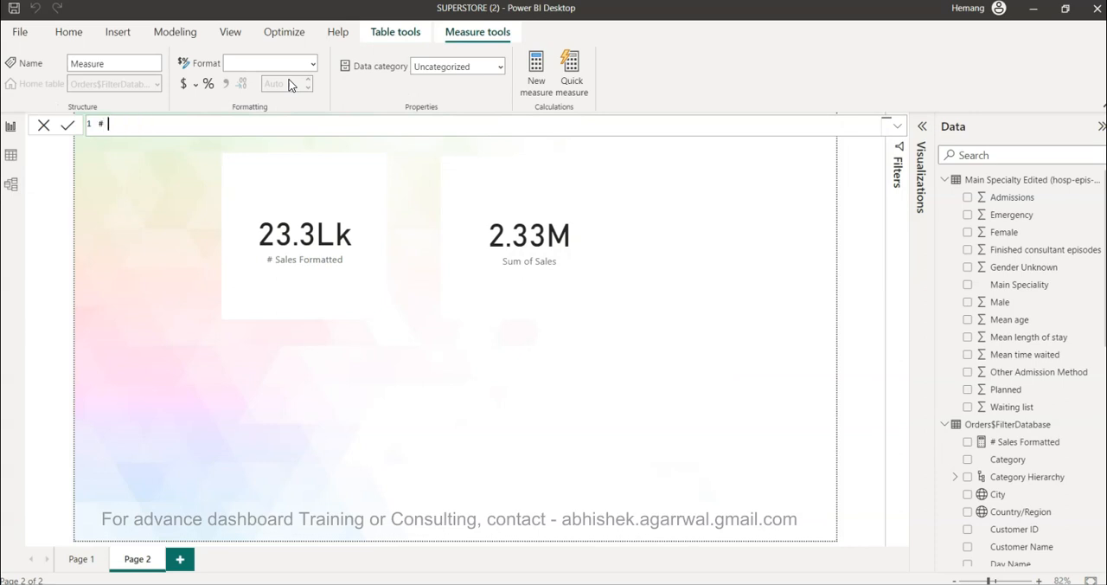
pyautogui.write('Formatting')
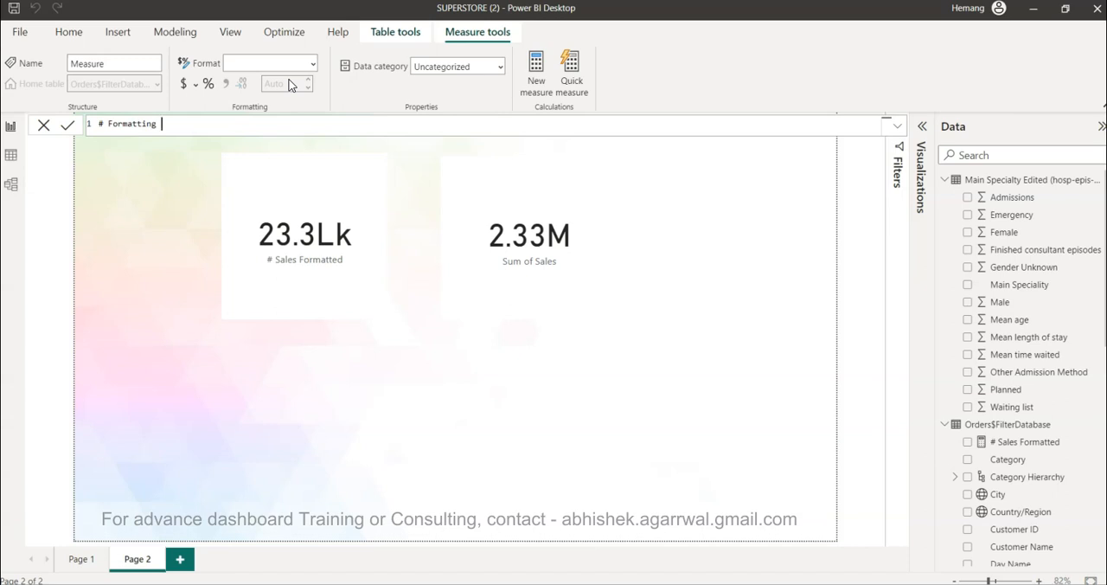
pyautogui.write('Indian Currency =')
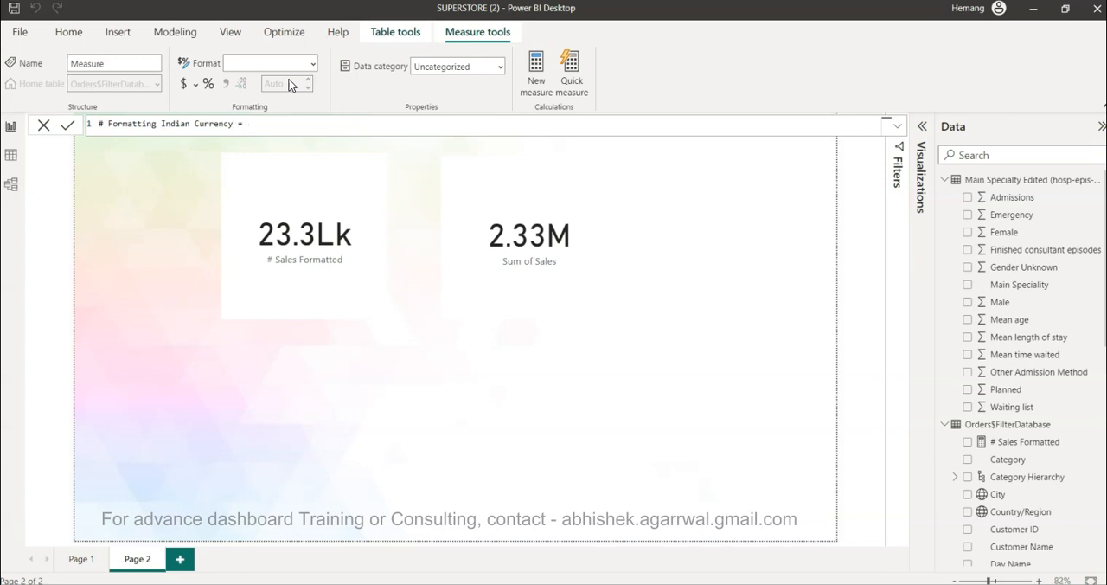
pyautogui.write('V')
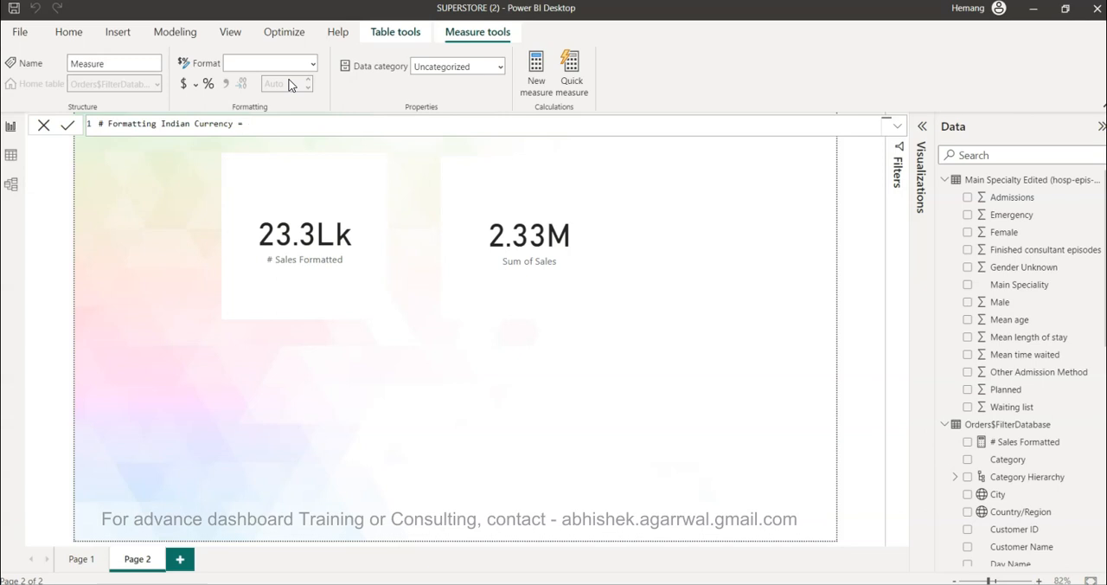
pyautogui.press('Enter')
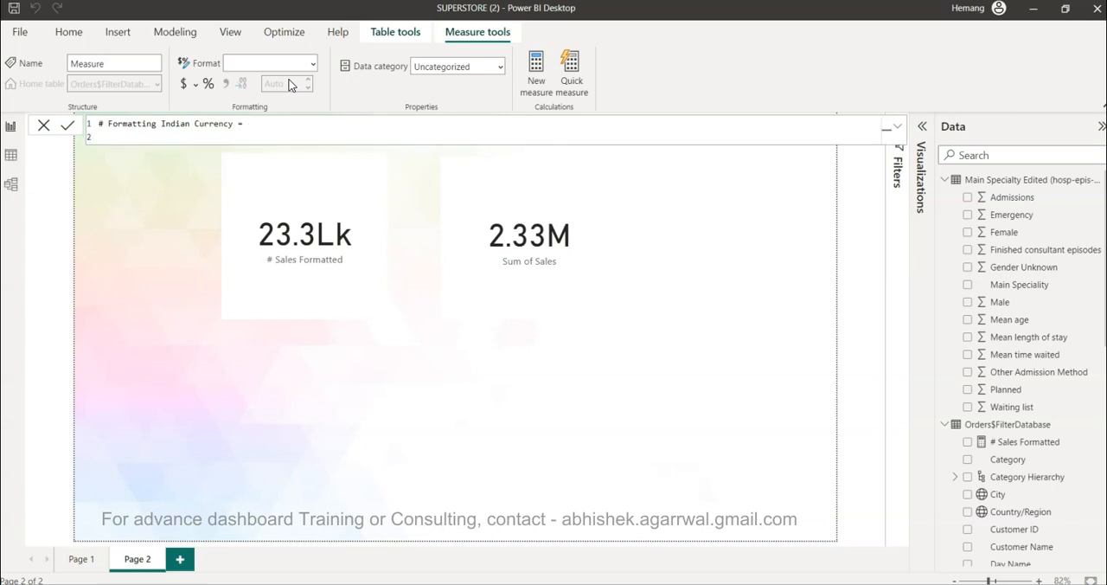
# - Add VAR currentsales = SUM of Sales and begin VAR Result =
pyautogui.write('V')
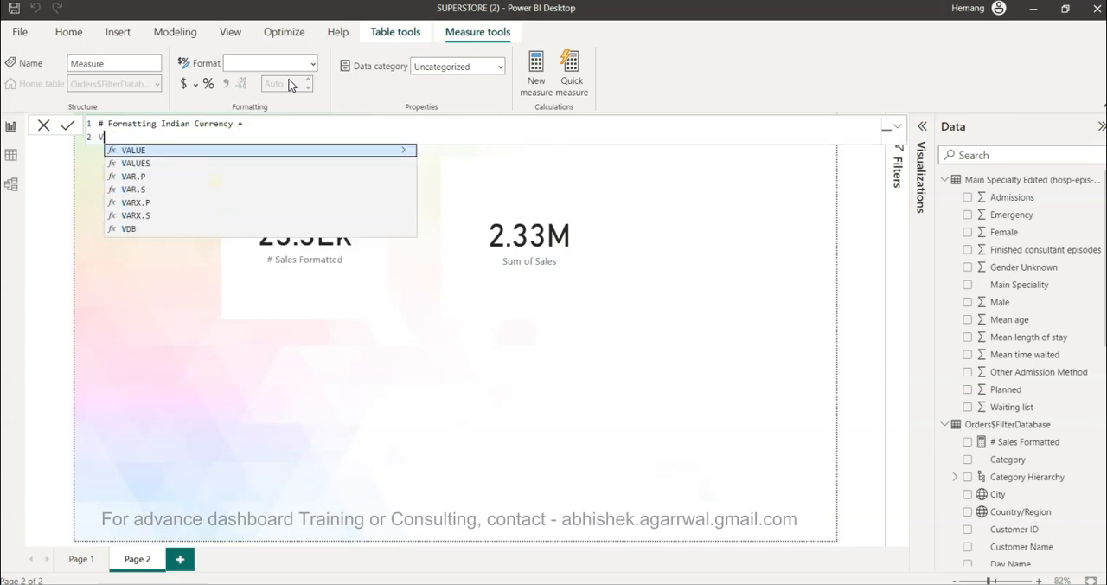
pyautogui.write('VAR')
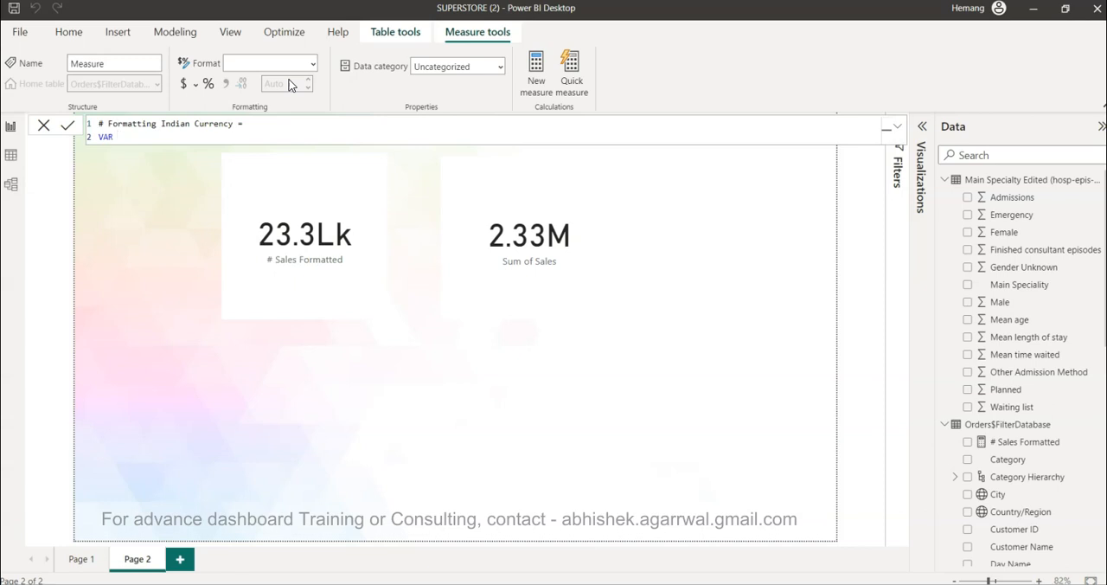
pyautogui.write('currentsales =')
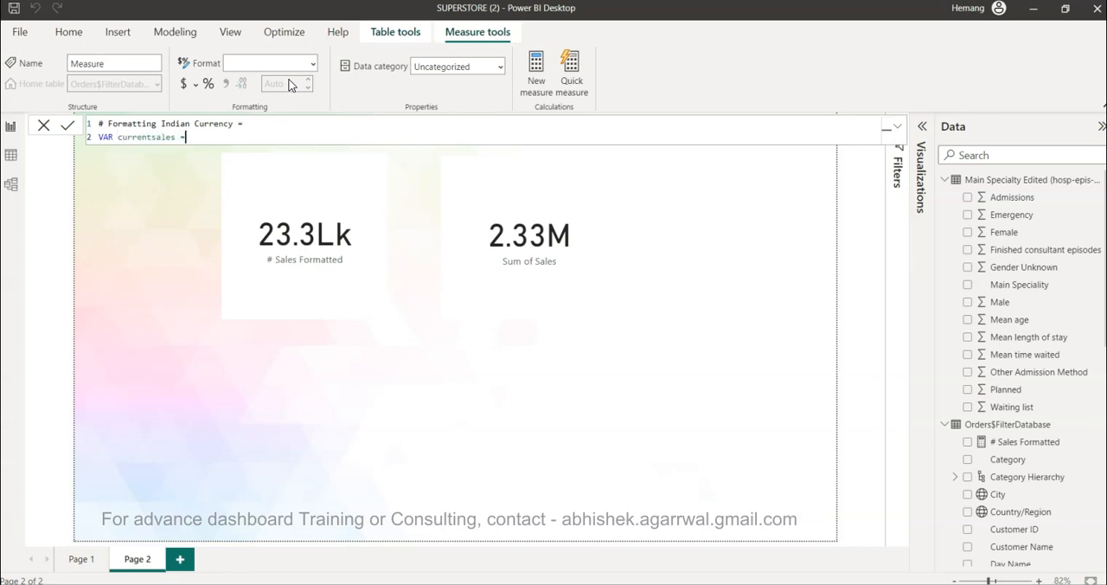
pyautogui.write('SUM(sal')
pyautogui.write('V')
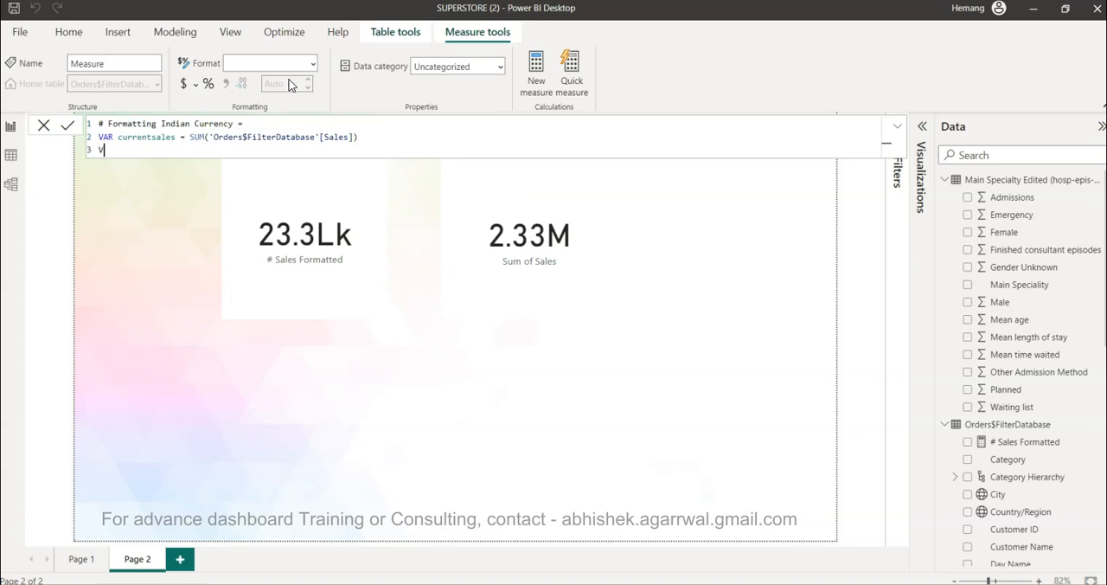
pyautogui.write('AR R')
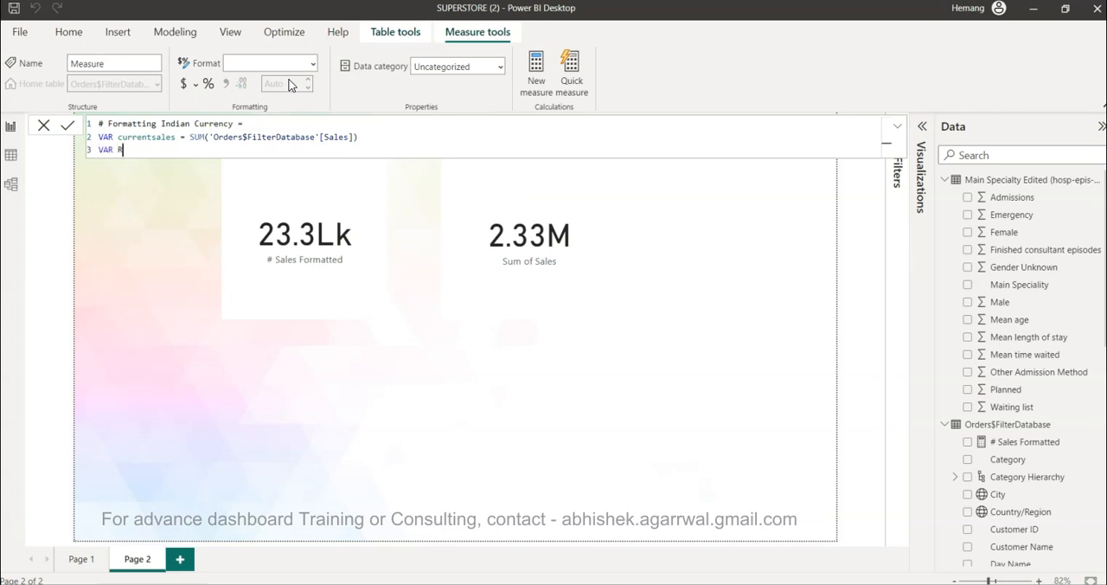
pyautogui.write('esult')
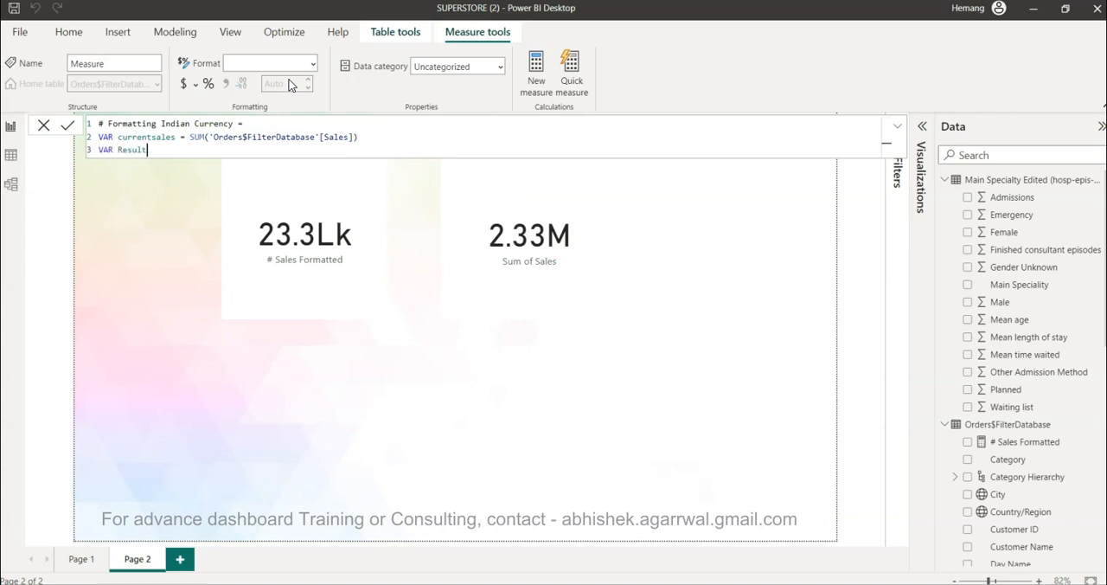
pyautogui.write('=')
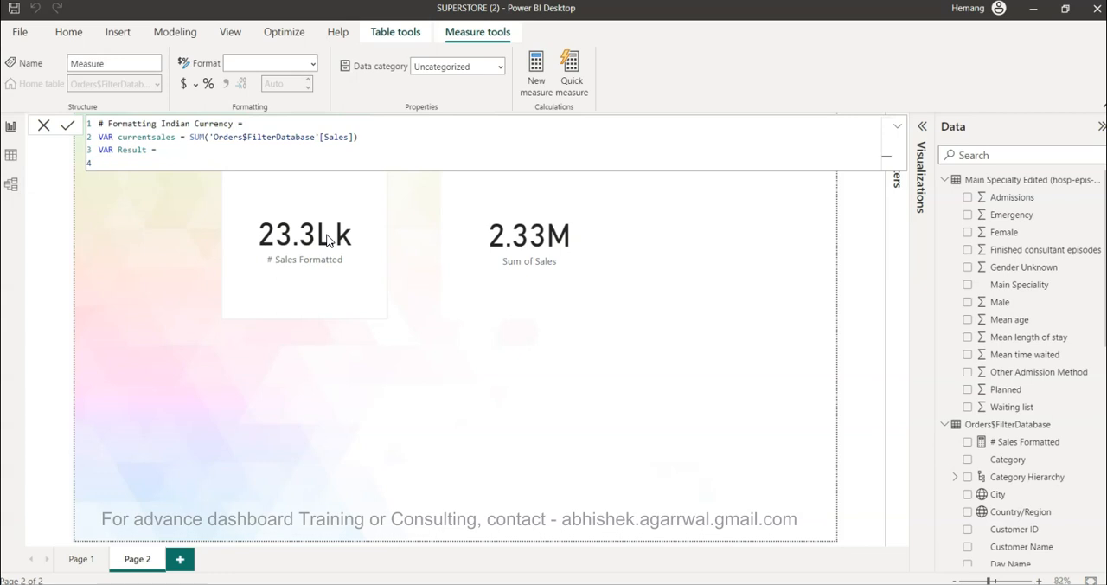
# - Begin SWITCH(TRUE(), with the condition currentsales >= 10000000
pyautogui.write('SWITCH(')
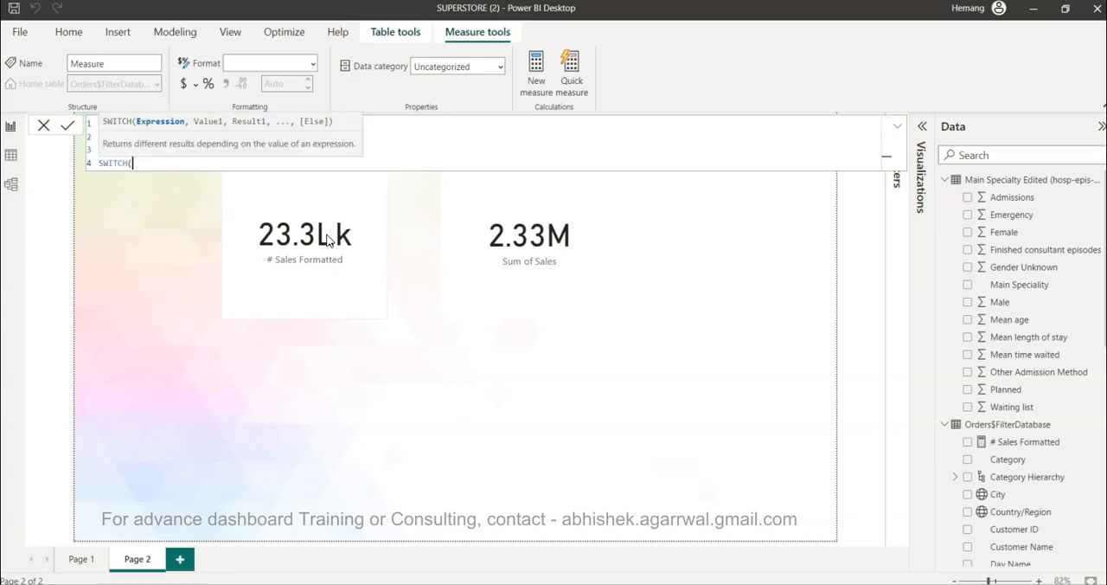
pyautogui.write('TRUE(),')
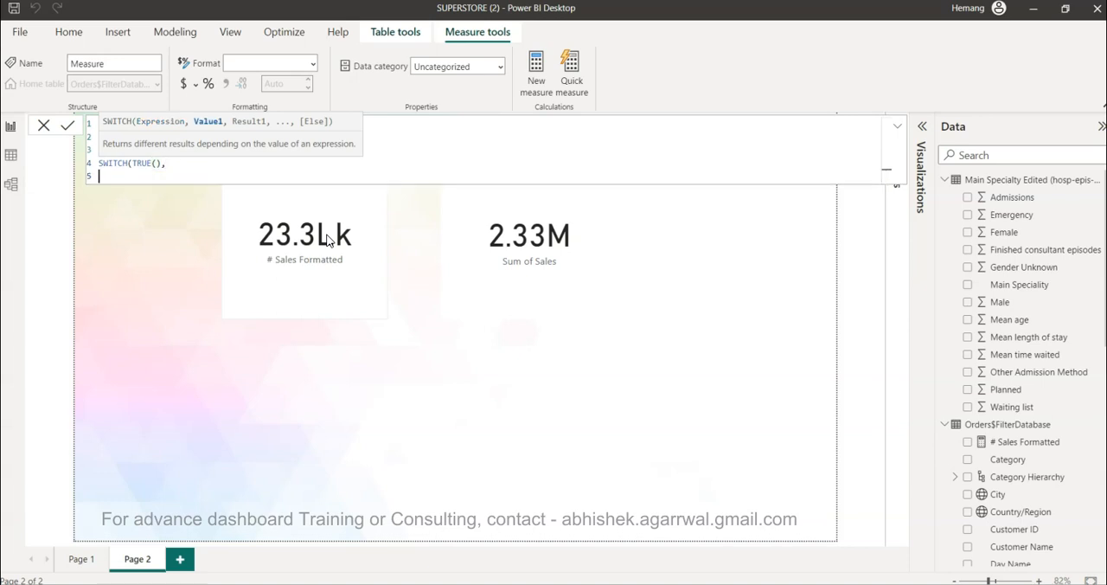
pyautogui.write('currentsales >=')
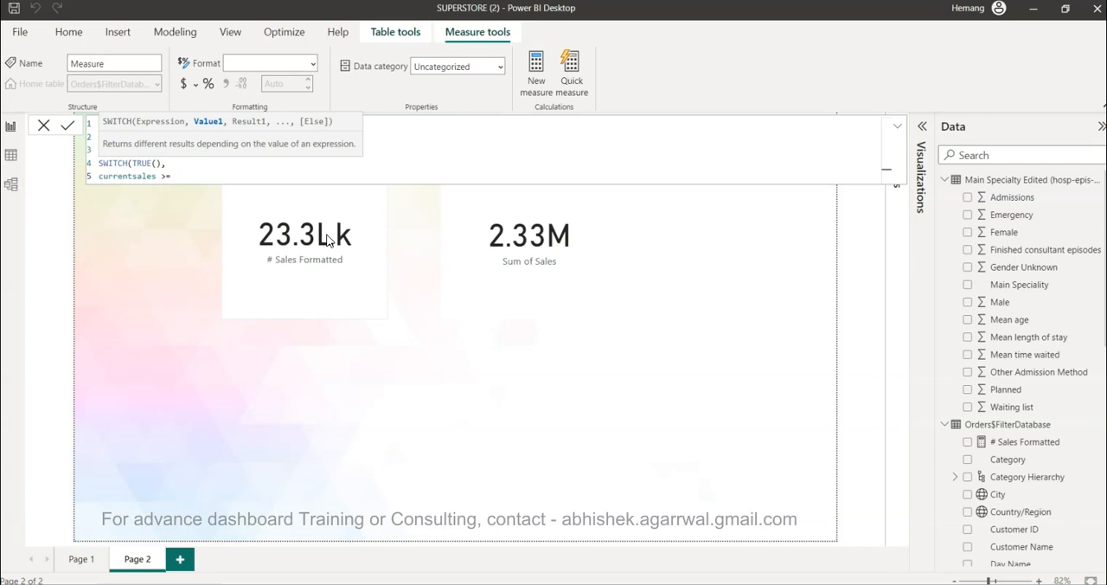
pyautogui.write('1')
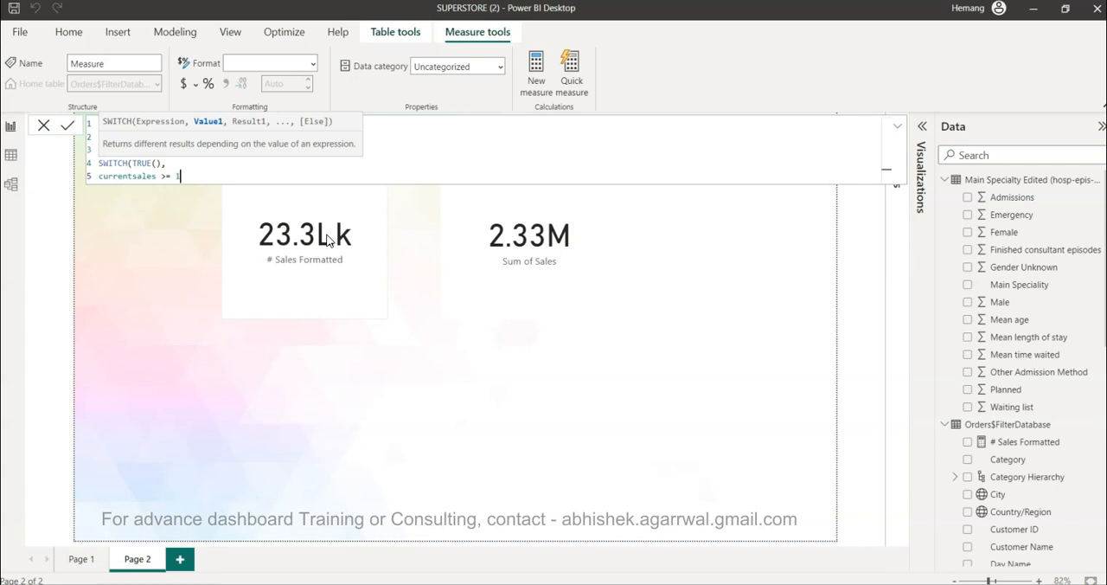
pyautogui.write('0000000')
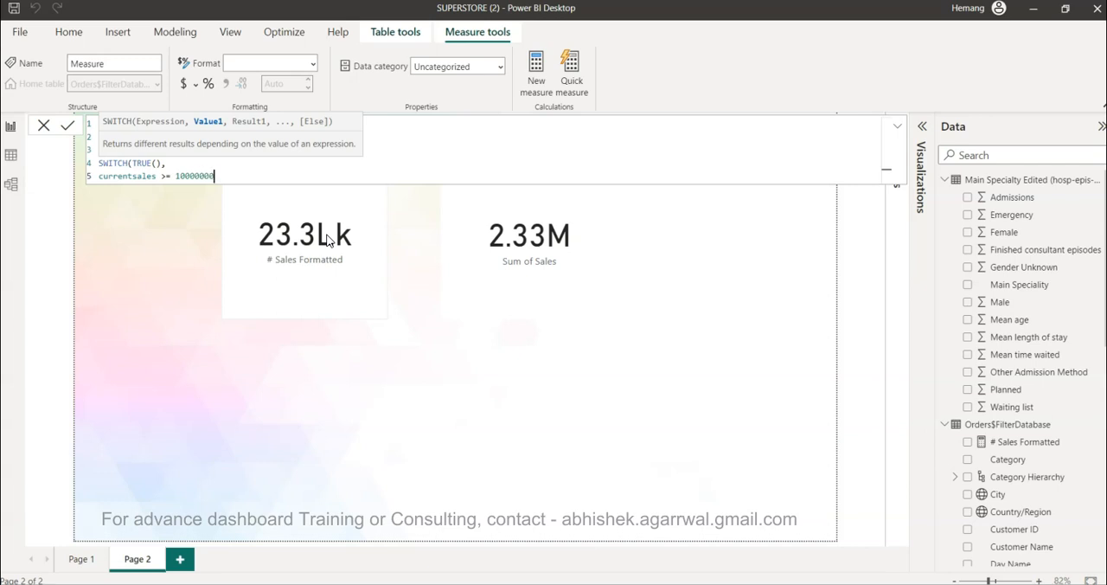
pyautogui.write(',')
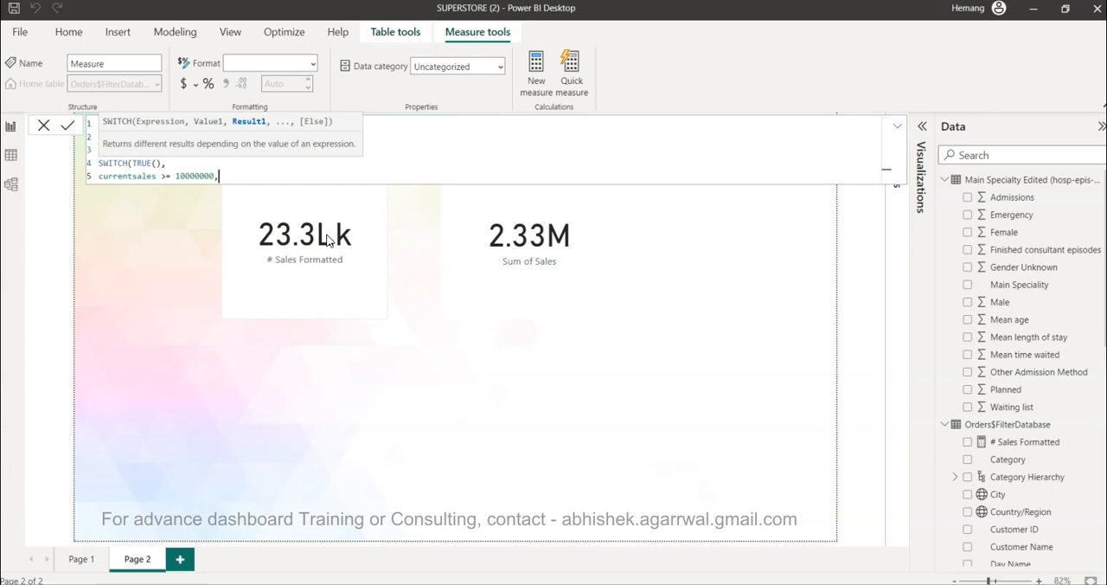
# - Return DIVIDE(currentsales,10000000) & "Cr" for the crore case
pyautogui.write('DIVIDE(')
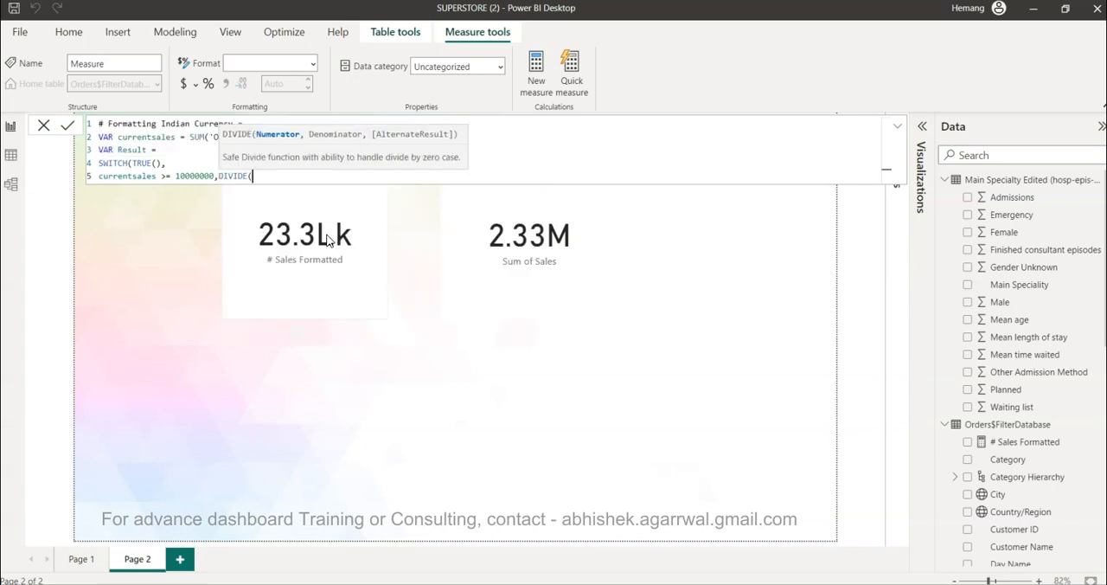
pyautogui.write('curr')
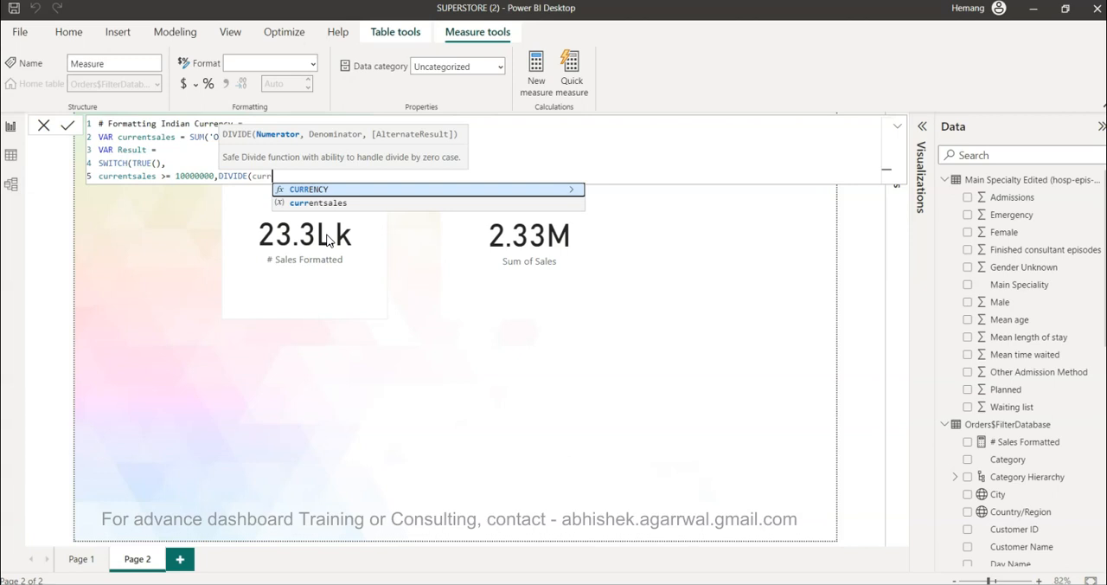
pyautogui.write('currentsales,')
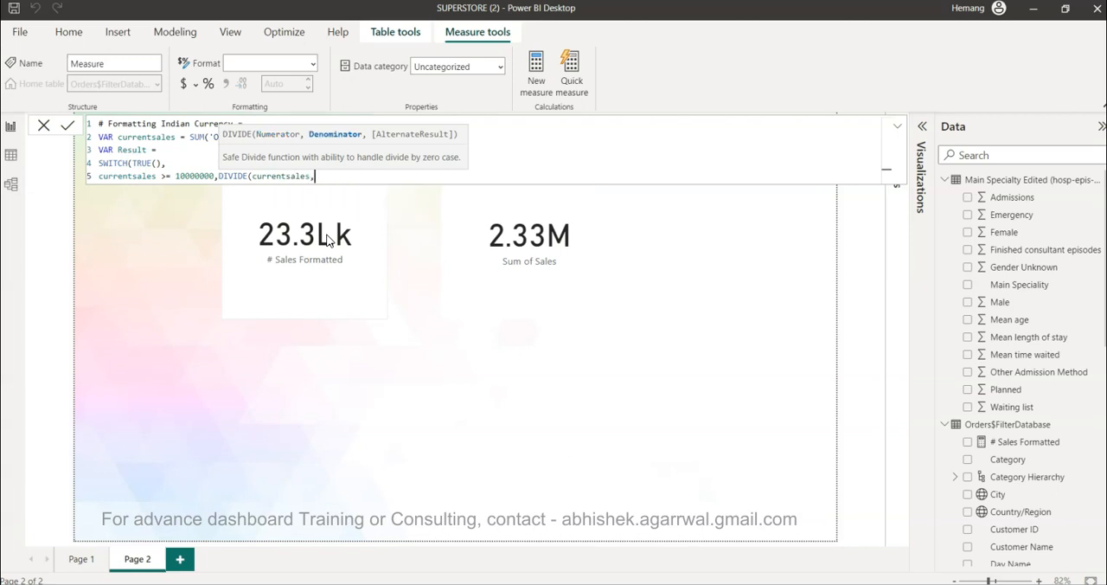
pyautogui.write('1')
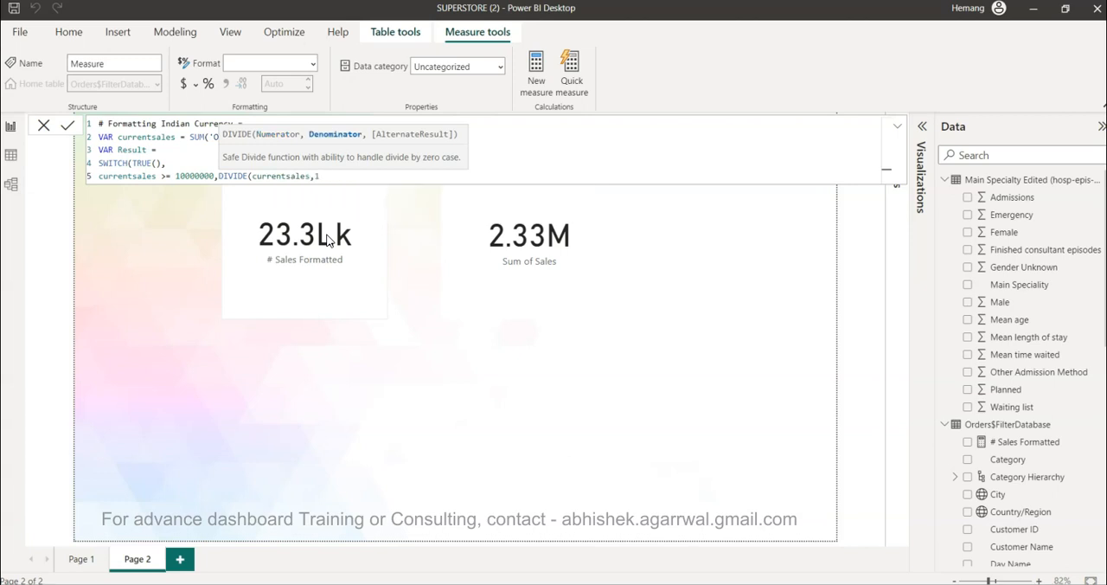
pyautogui.write('0')
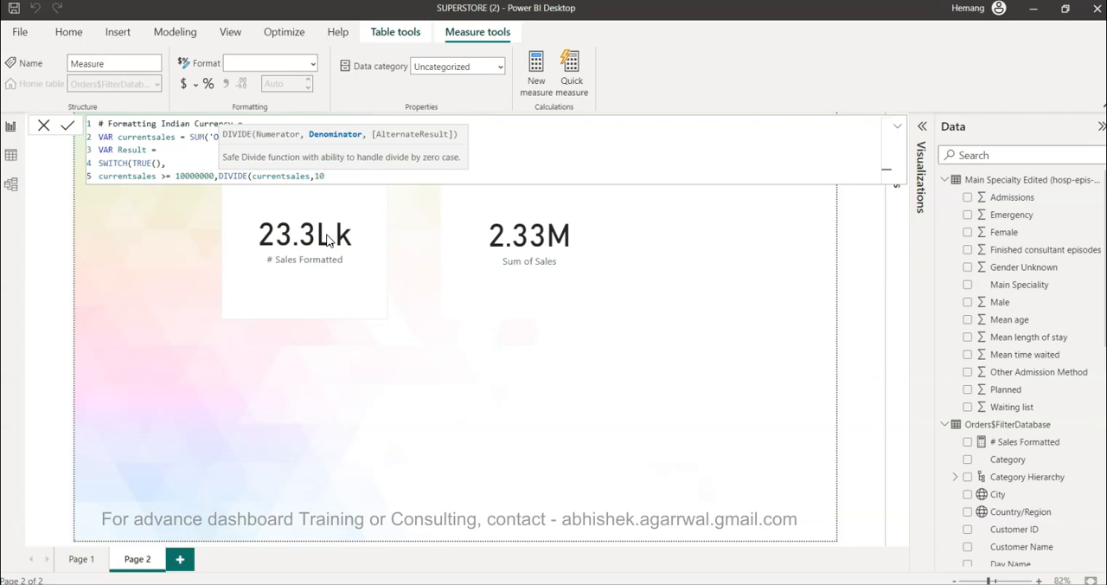
pyautogui.write('000000')
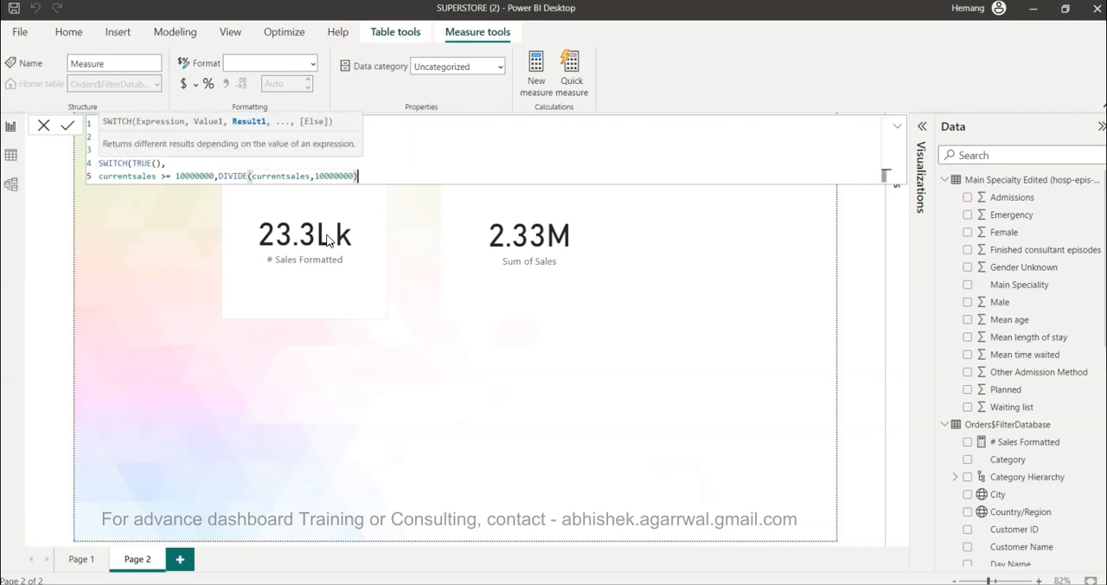
pyautogui.write('&')
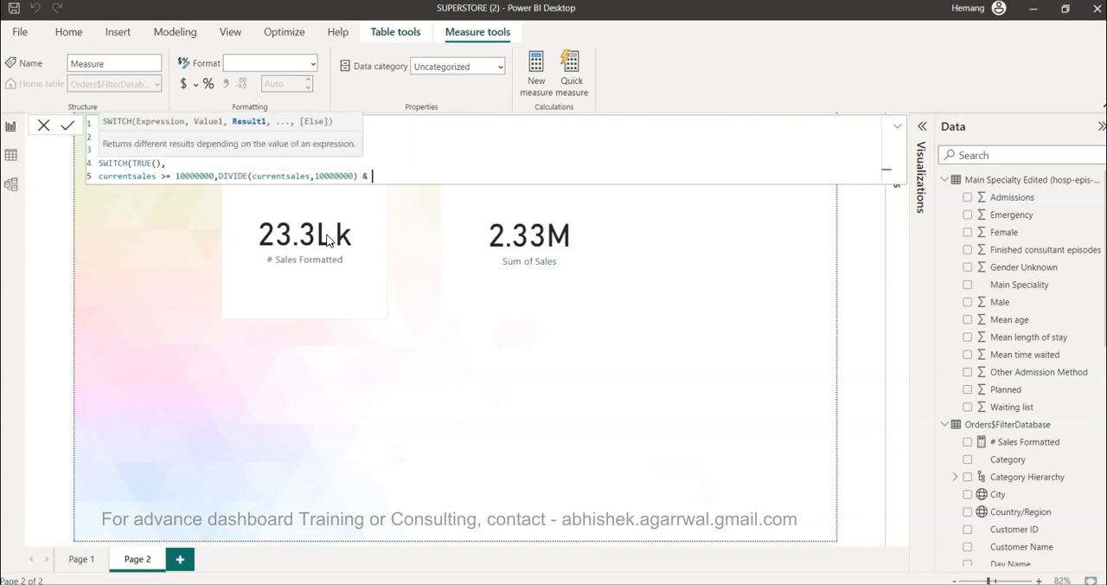
pyautogui.write('"c')
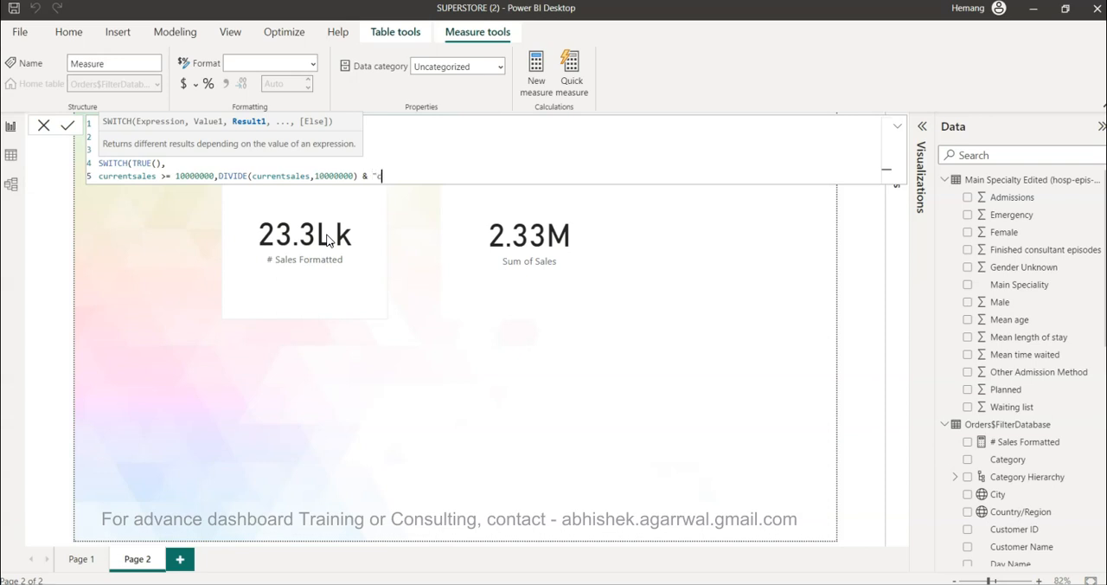
pyautogui.write('Cr"')
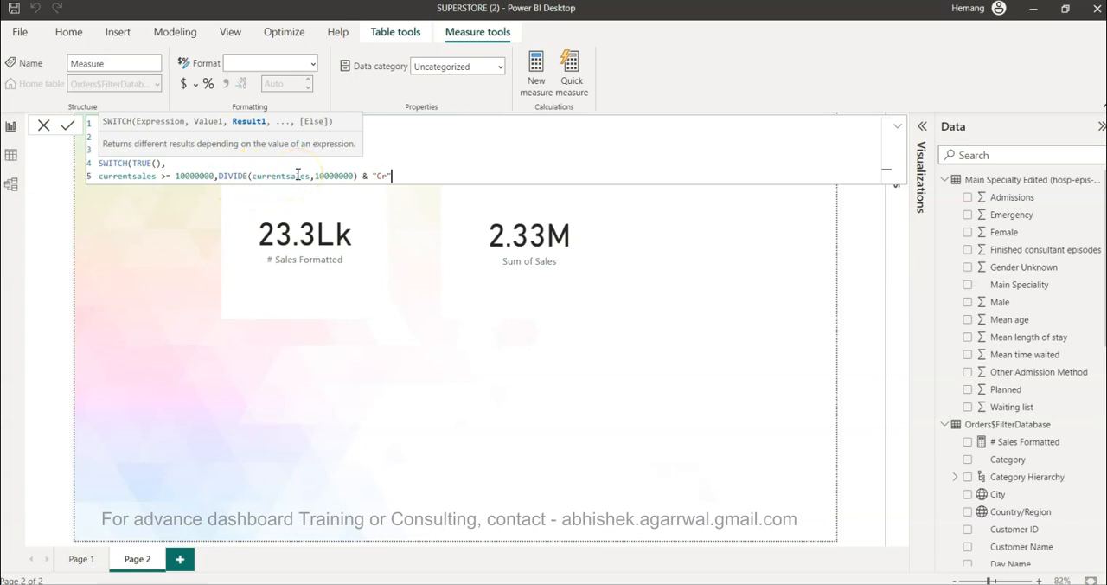
pyautogui.moveTo(221, 204)
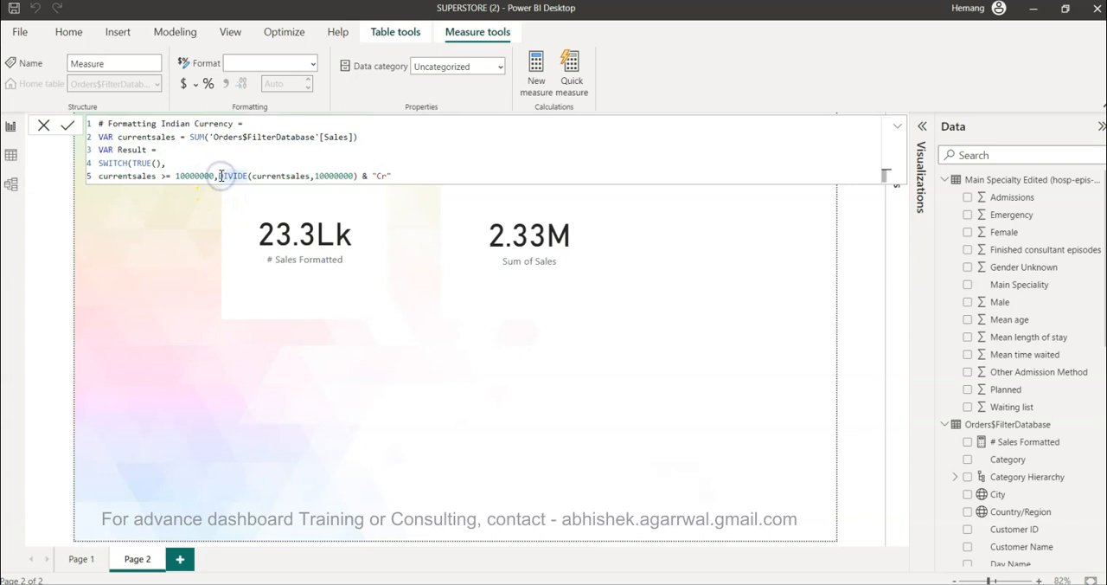
# - Wrap the crore DIVIDE in ROUND(…,1) and add a comma for the next condition
pyautogui.write('ROUND(')
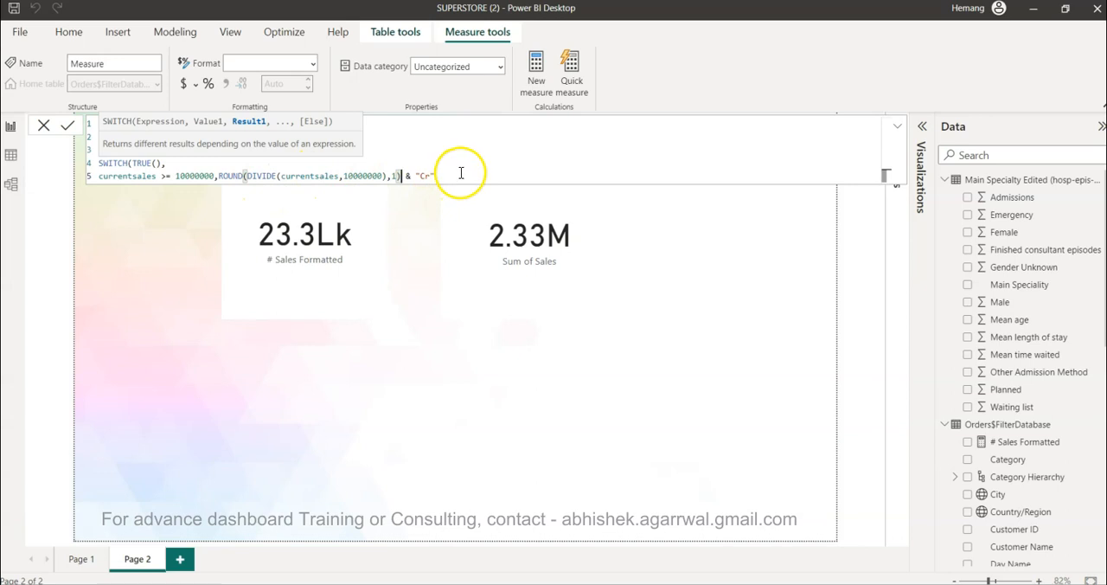
pyautogui.write(',')
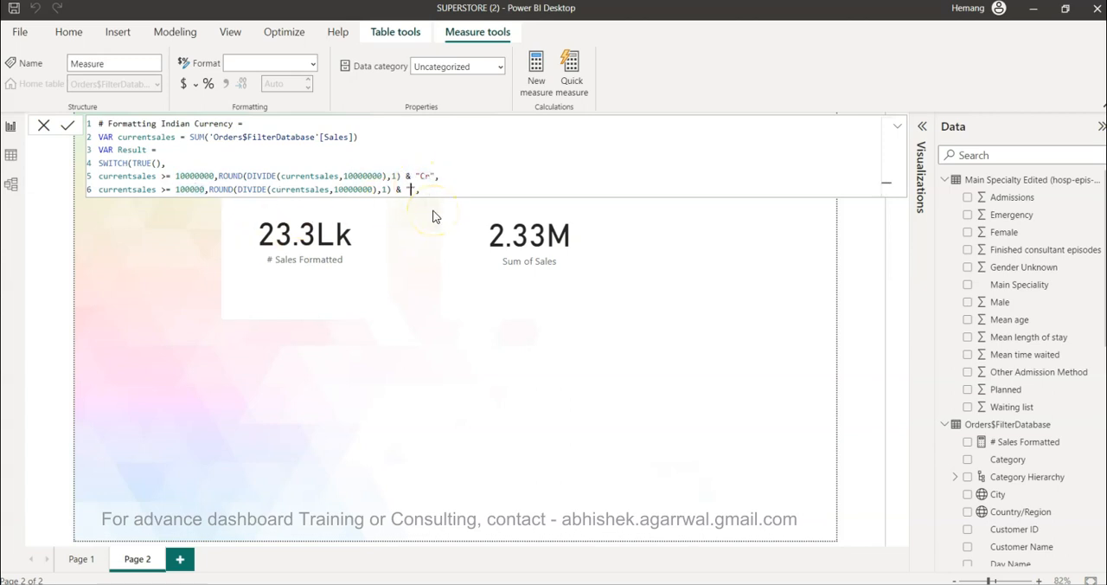
# - Add the Laks and K conditions plus the default currentsales fallback
pyautogui.write('Laks"')
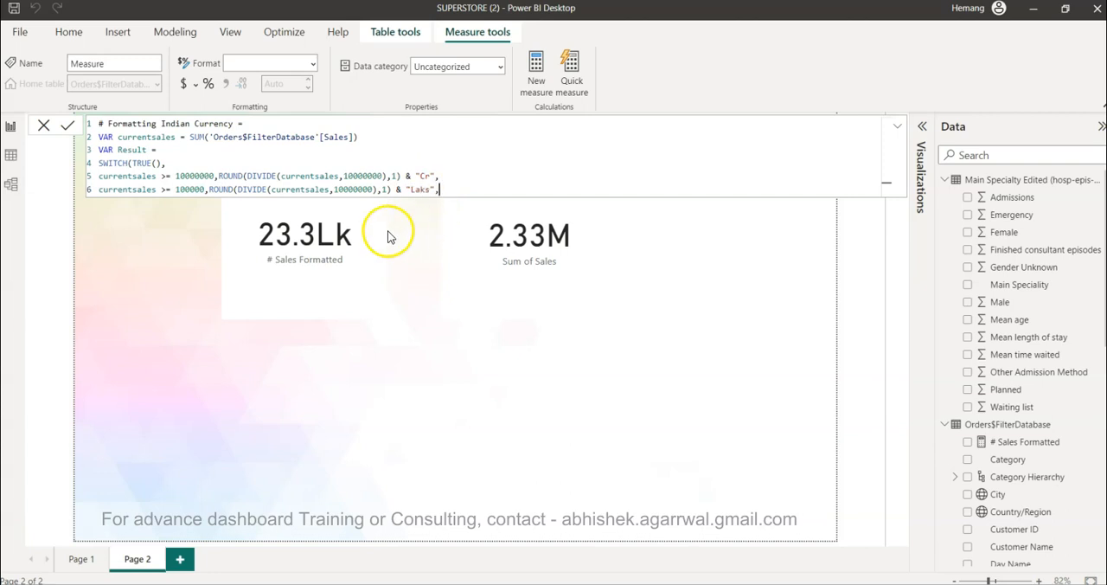
pyautogui.press('Enter')
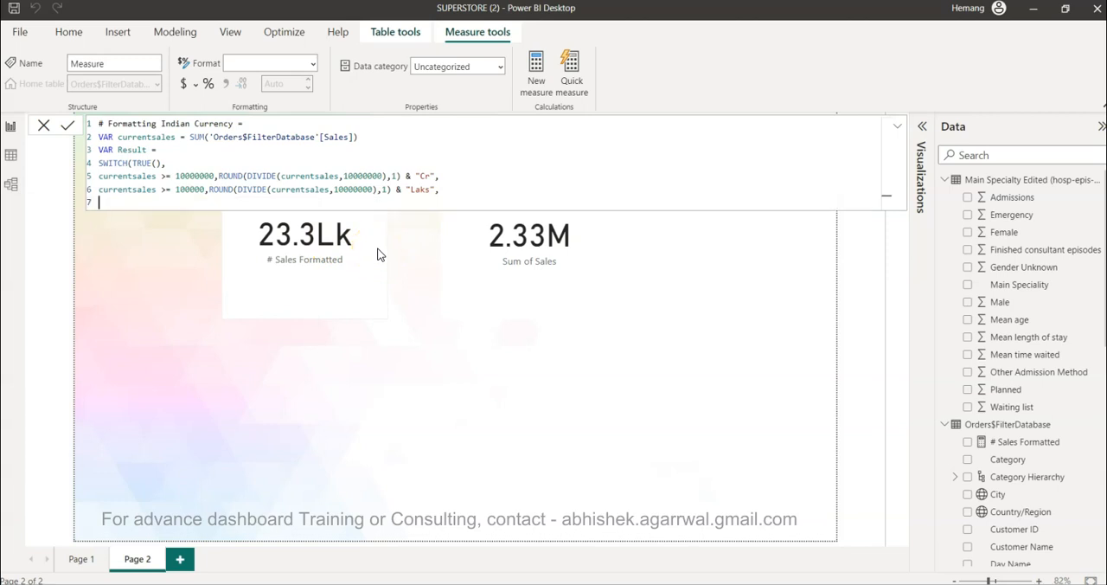
pyautogui.write('currentsales >= 1000000,ROUND(DIVIDE(currentsales,10000000),1) & "Cr",')
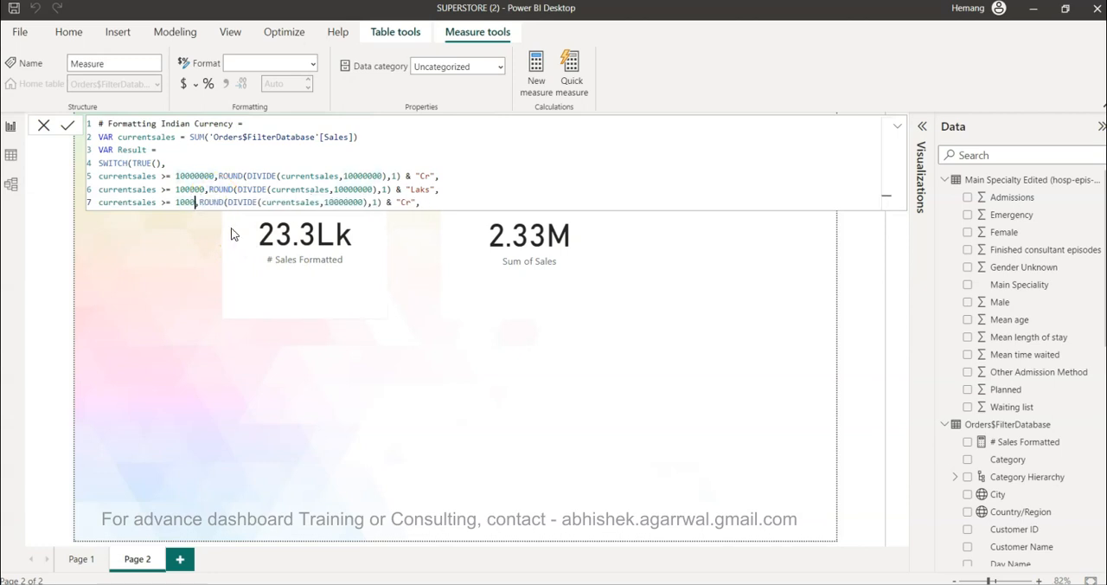
pyautogui.click(410, 202)
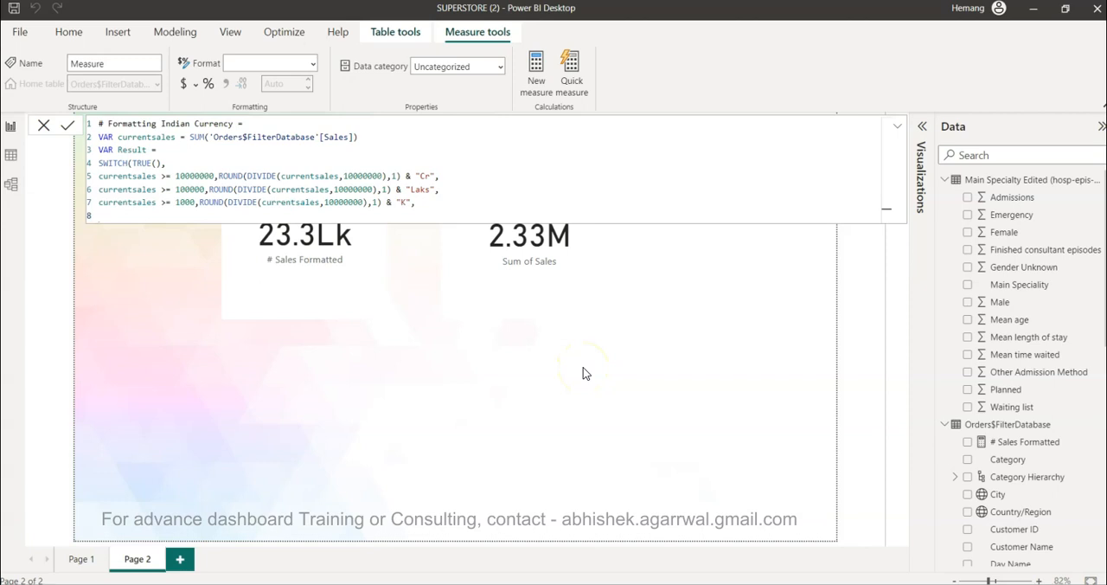
pyautogui.write('currentsales')
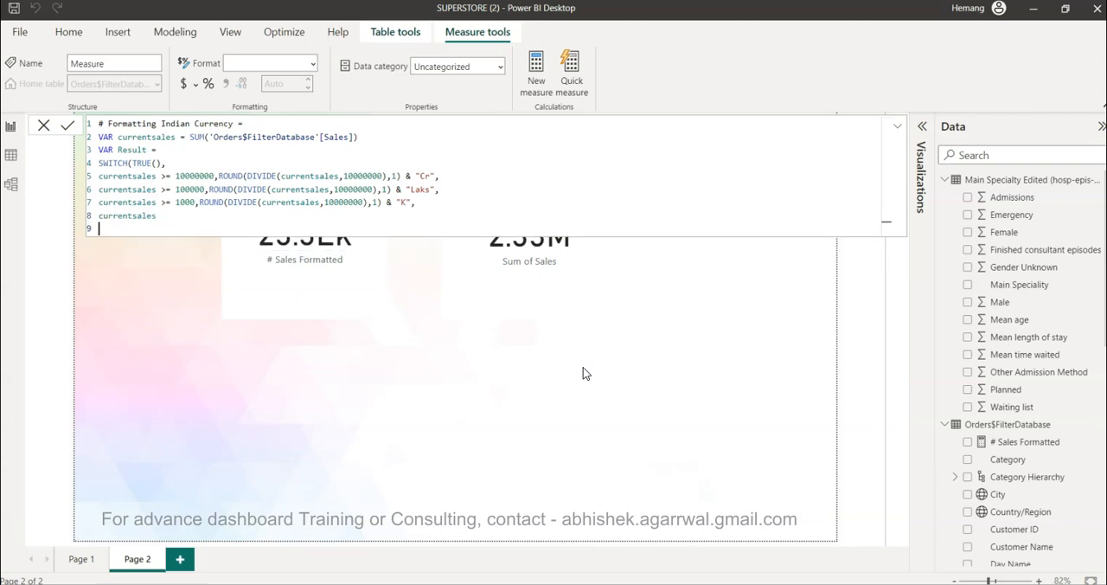
# - Close the SWITCH and finish with RETURN Result
pyautogui.write(')')
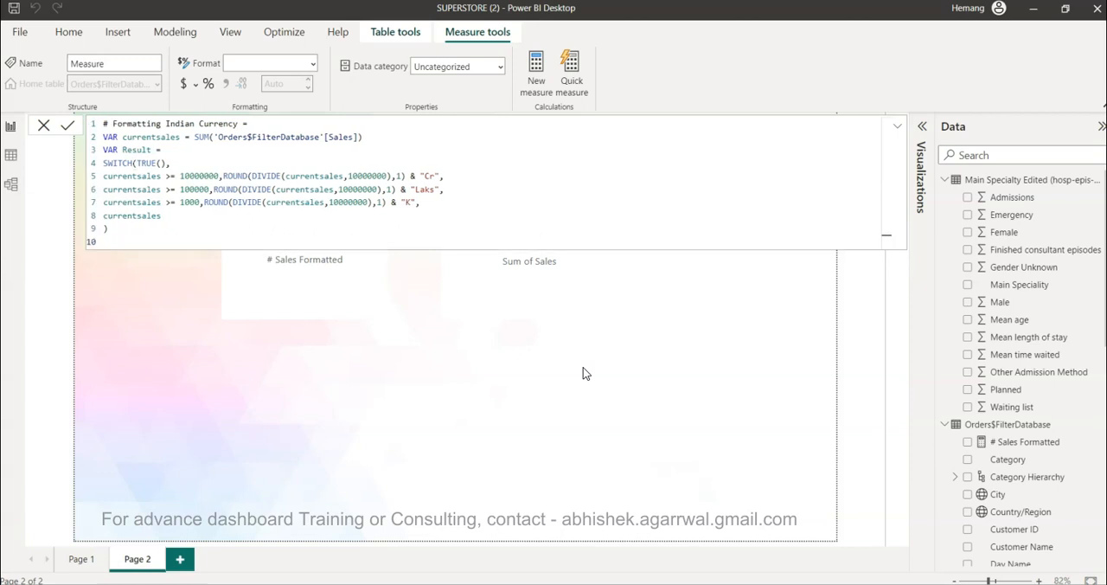
pyautogui.write('return')
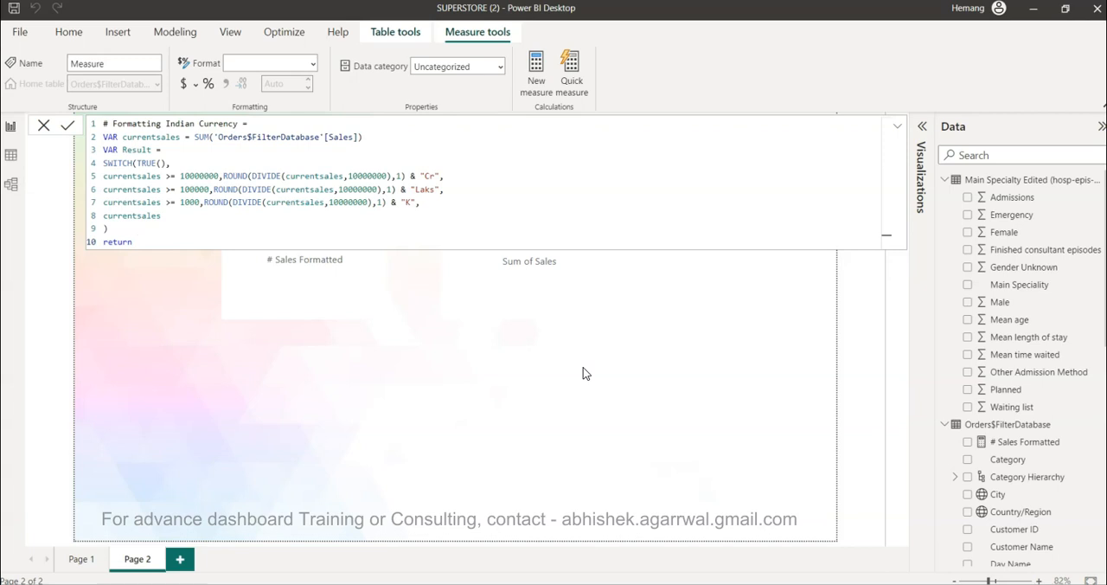
pyautogui.write('Result')
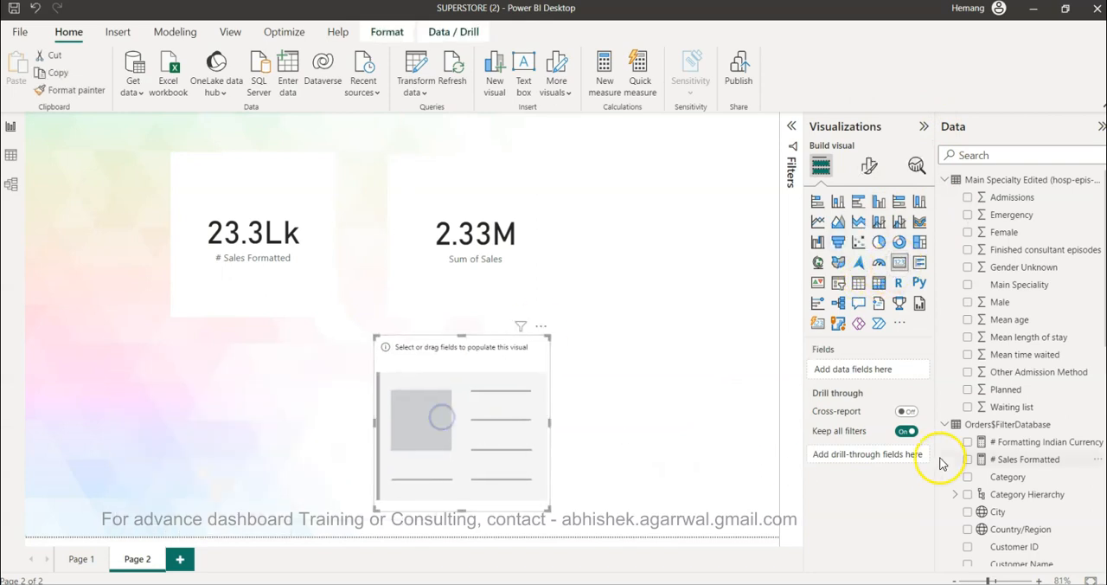
# - Put the Formatting Indian Currency measure on a new card reading 0.2Laks
pyautogui.click(969, 443)
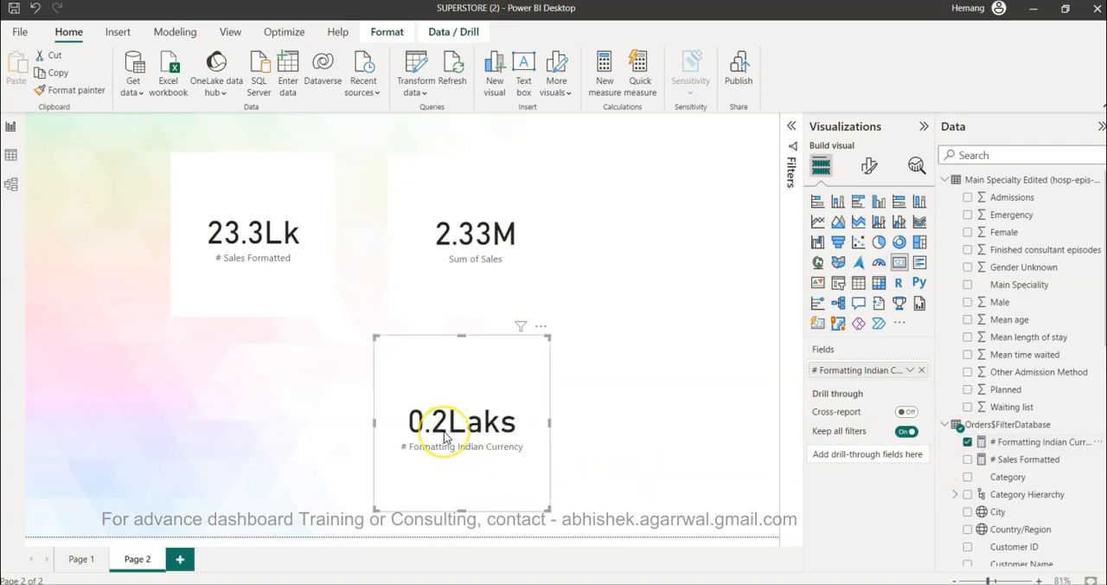
pyautogui.moveTo(425, 474)
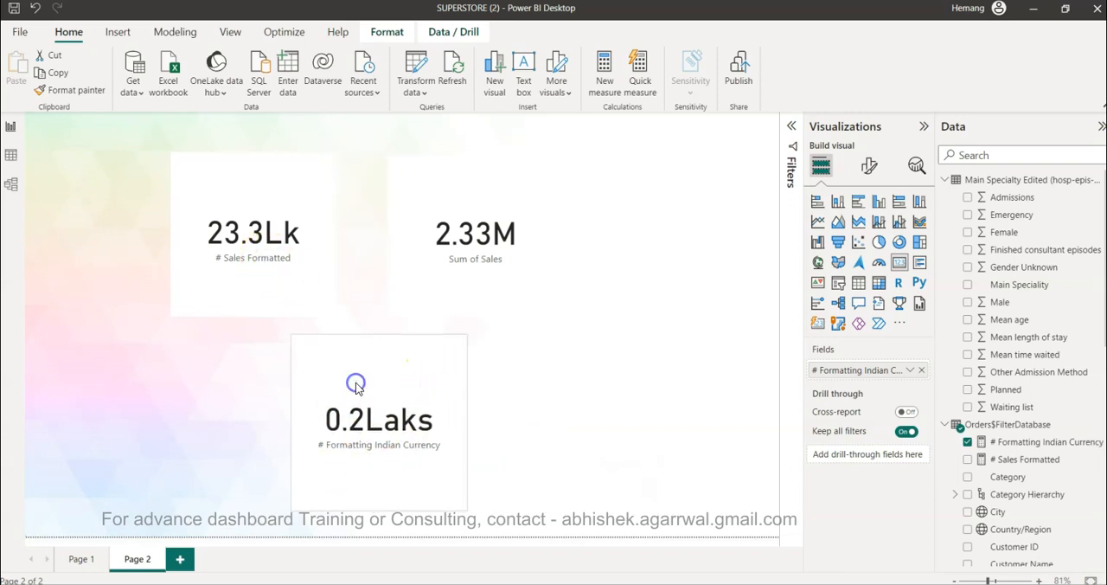
pyautogui.click(253, 242)
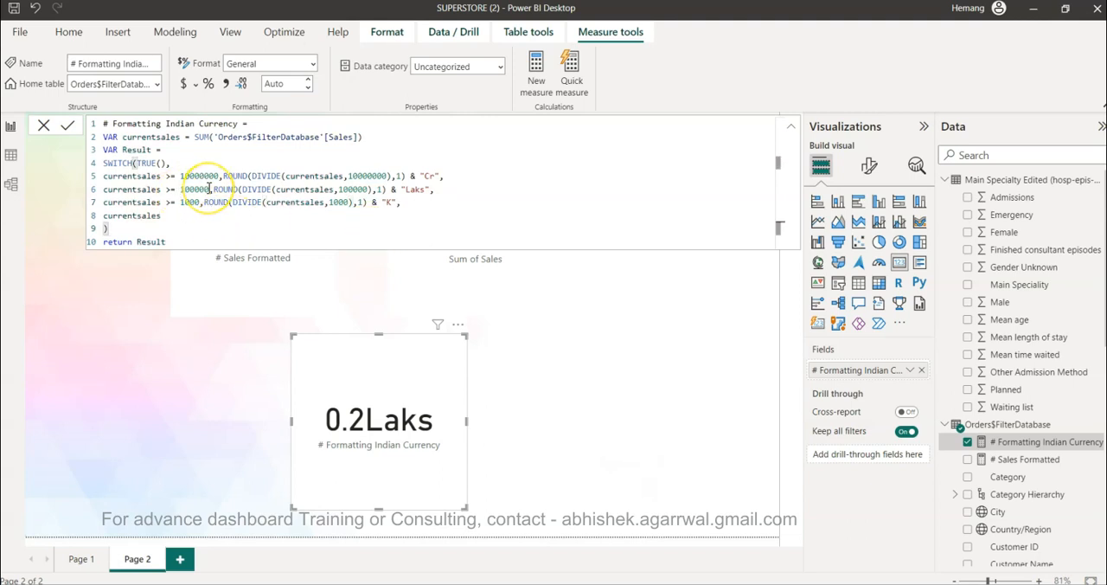
pyautogui.moveTo(244, 214)
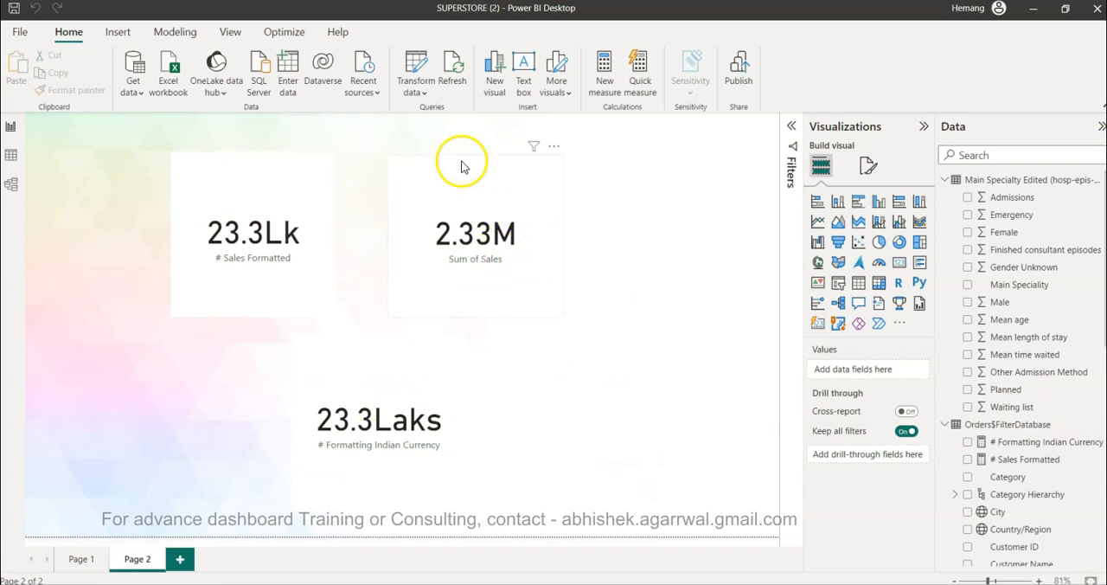
pyautogui.moveTo(580, 441)
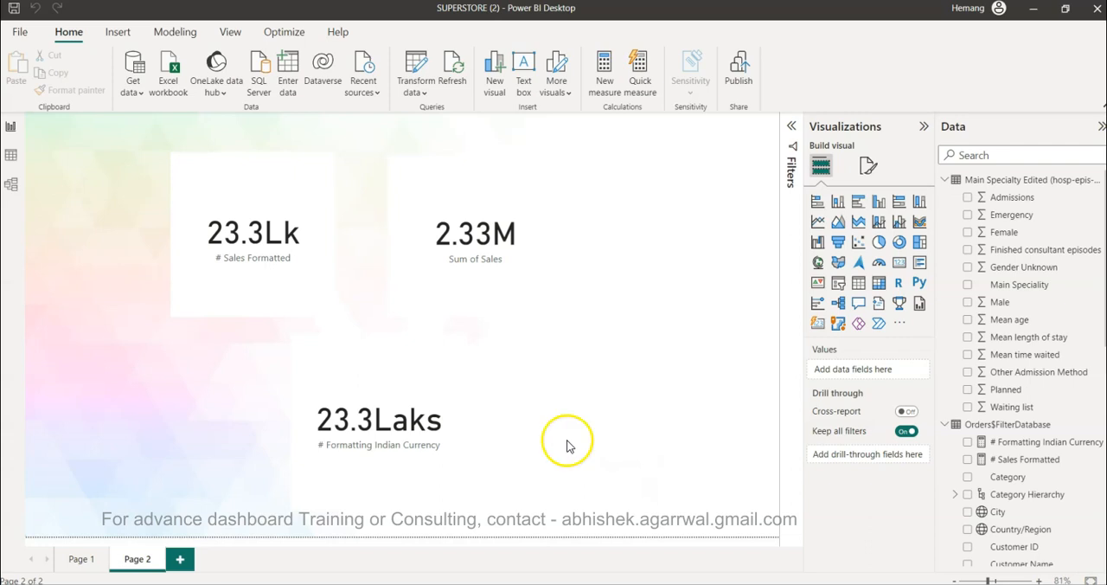
# - Commit the corrected measure so the new card reads 23.3Laks
pyautogui.click(379, 422)
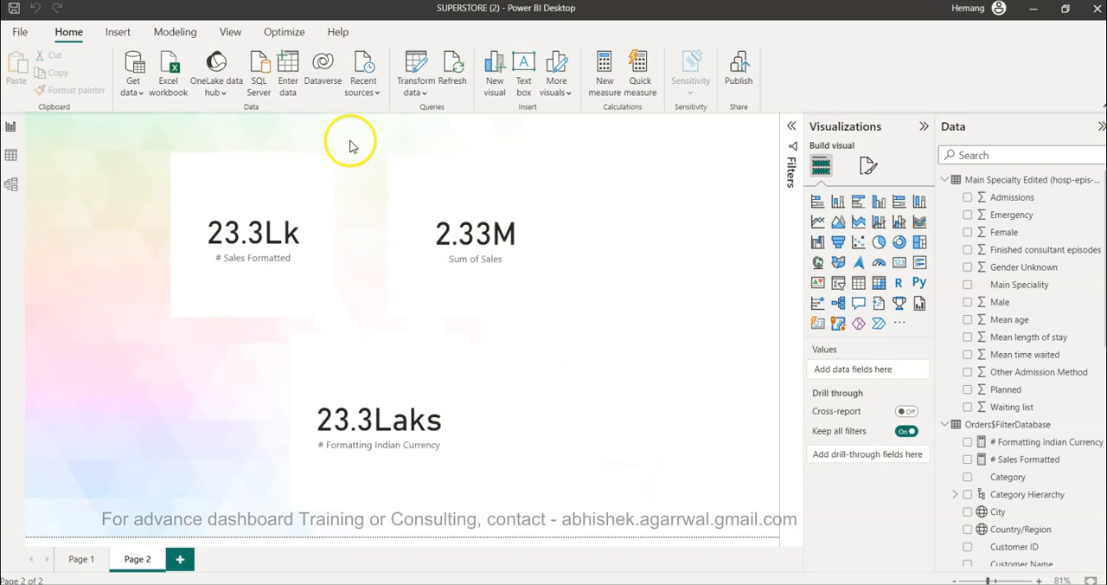
pyautogui.click(253, 234)
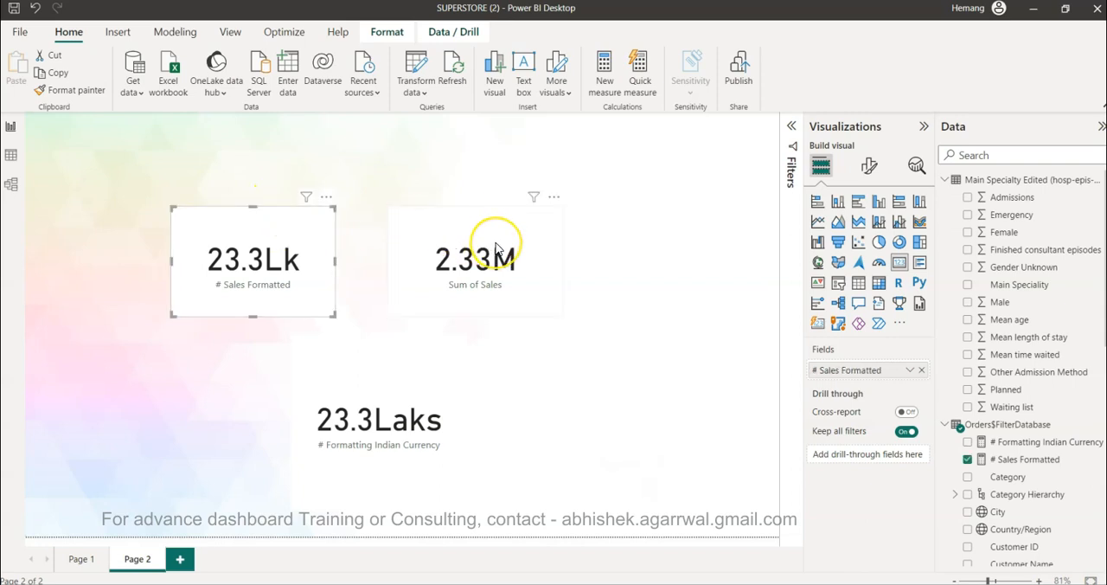
pyautogui.click(474, 260)
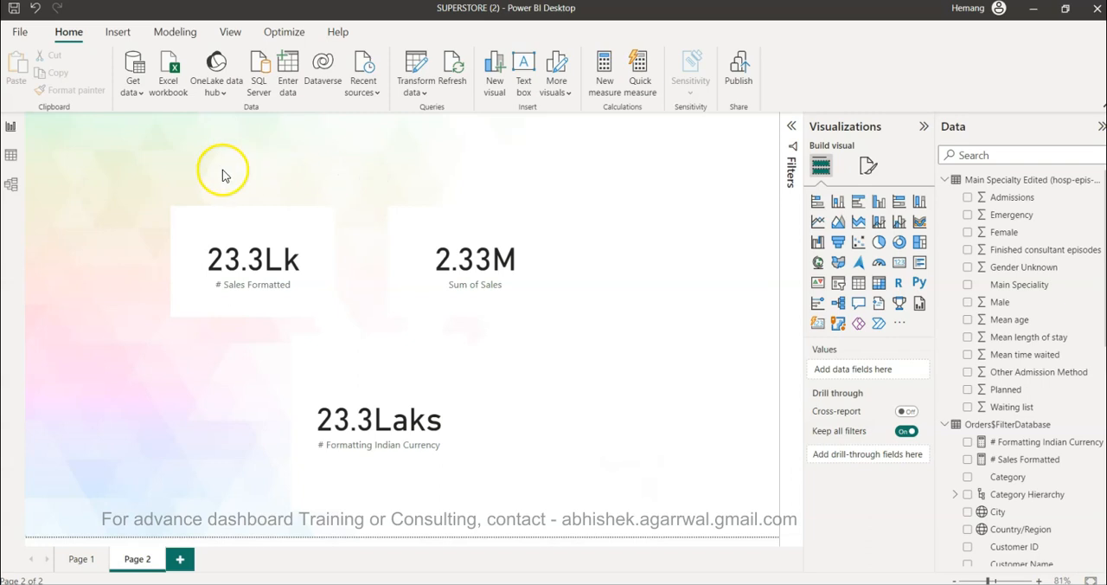
pyautogui.moveTo(263, 179)
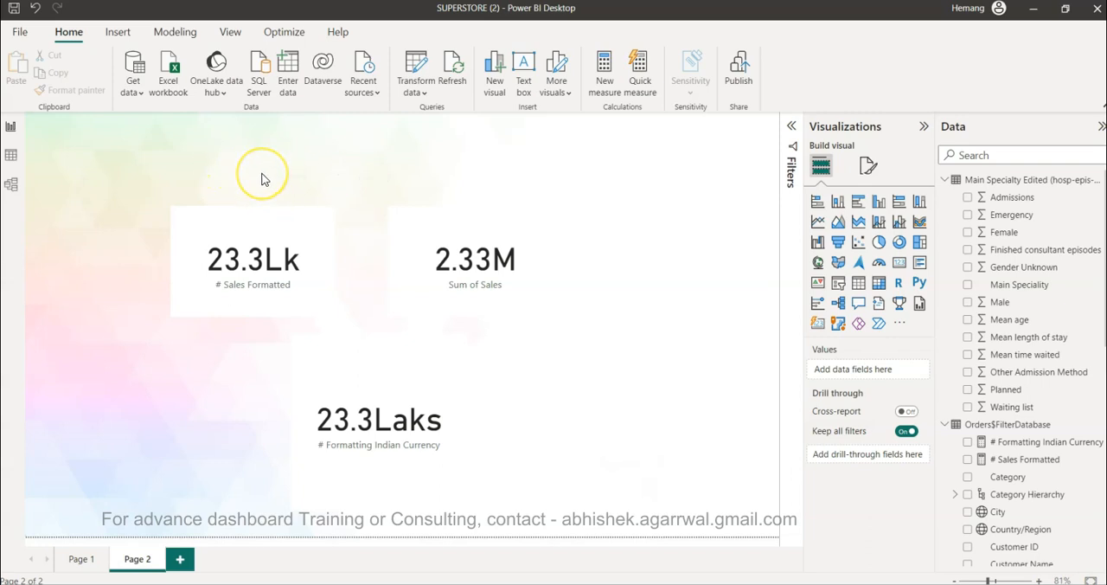
pyautogui.moveTo(277, 182)
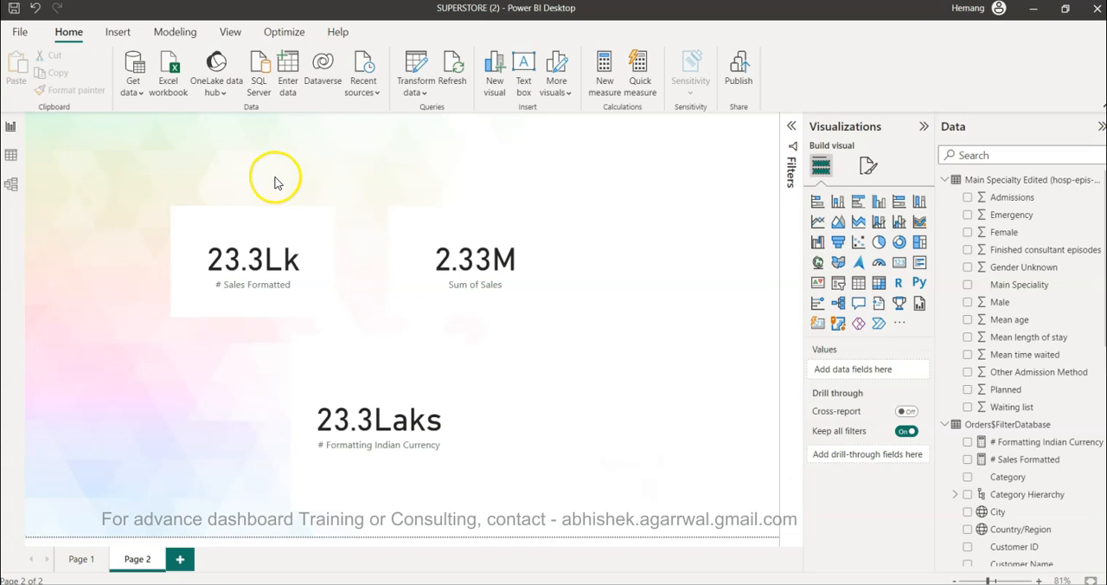
pyautogui.moveTo(329, 177)
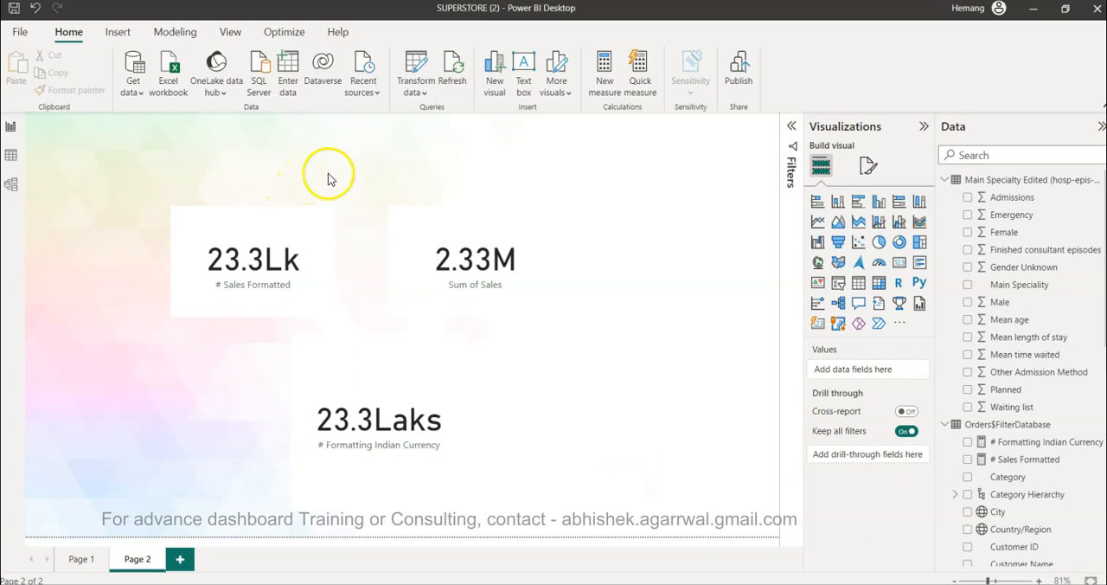
pyautogui.moveTo(431, 177)
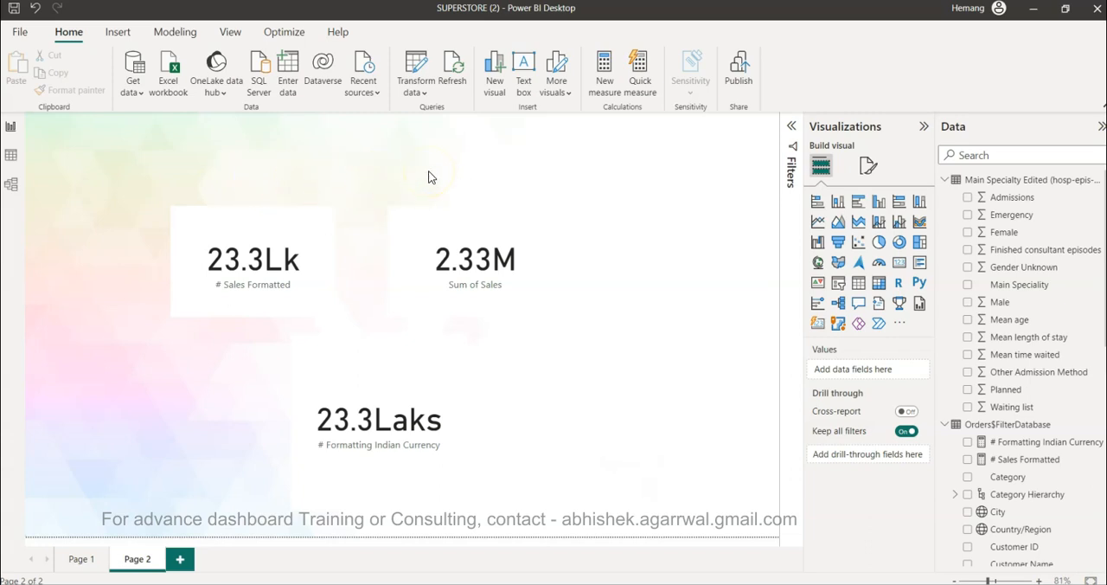
pyautogui.moveTo(289, 167)
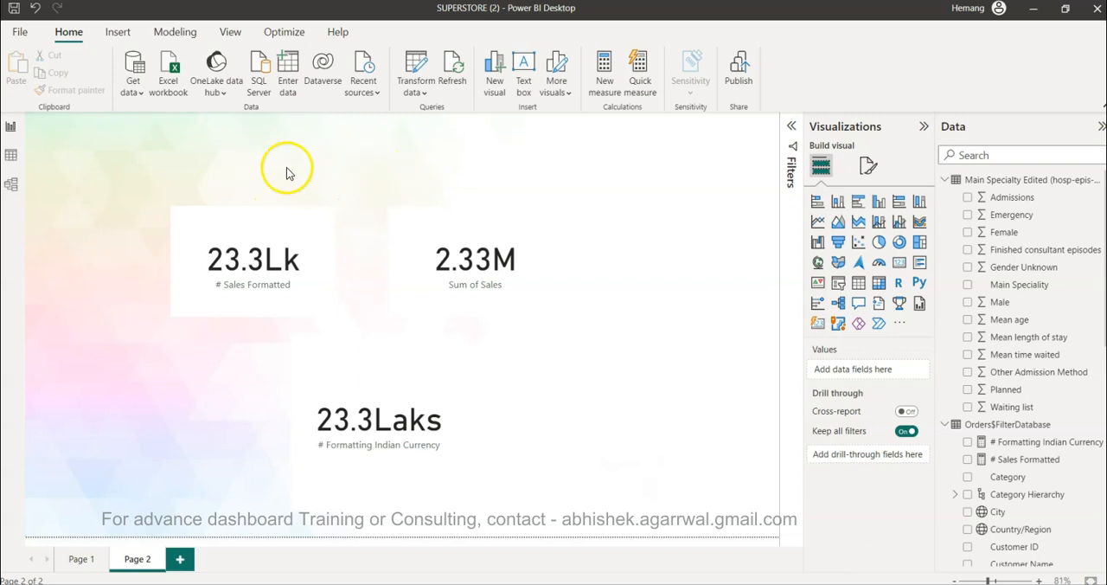
pyautogui.moveTo(274, 173)
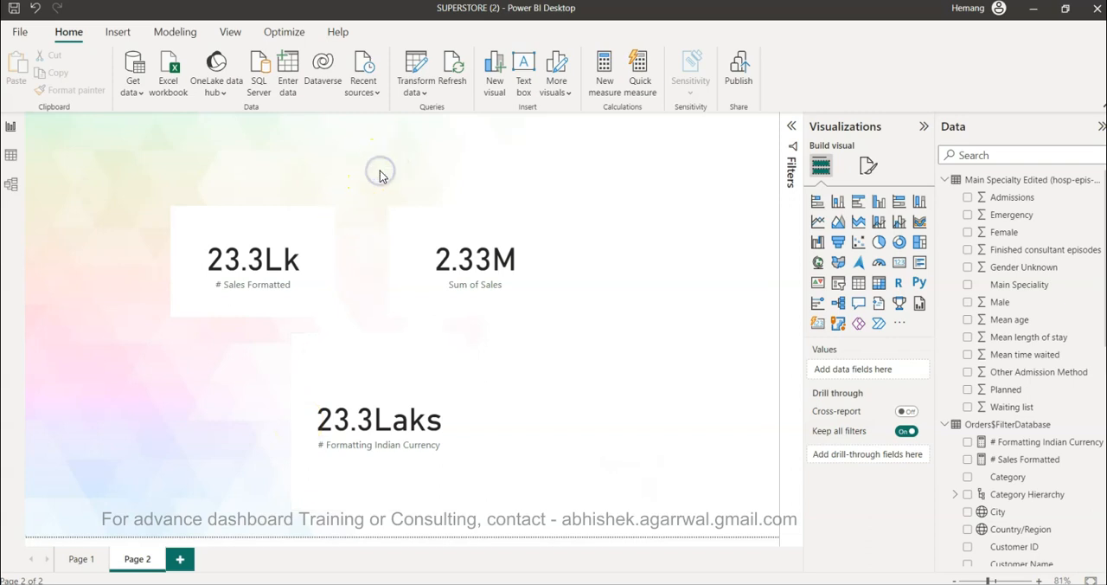
pyautogui.moveTo(557, 507)
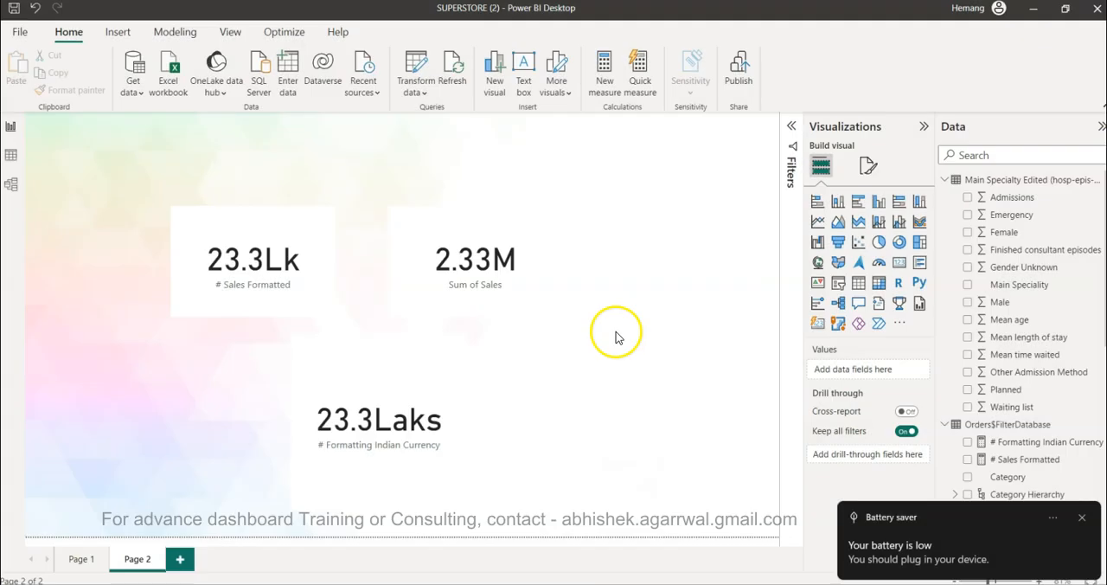
pyautogui.moveTo(656, 162)
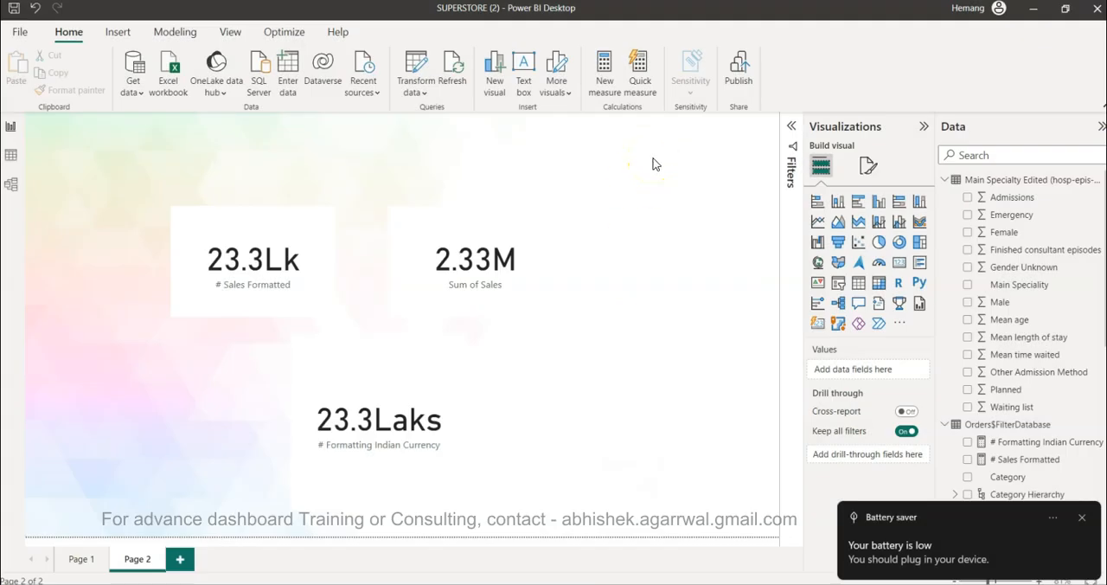